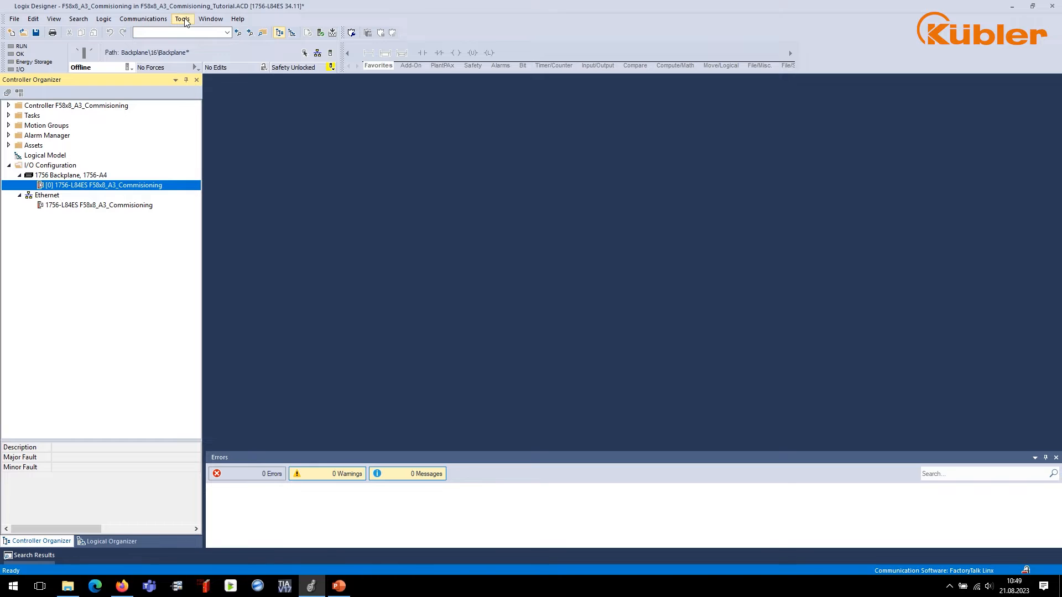
Start the EDS Hardware Installation Tool wizard and choose to register an EDS file
click(181, 18)
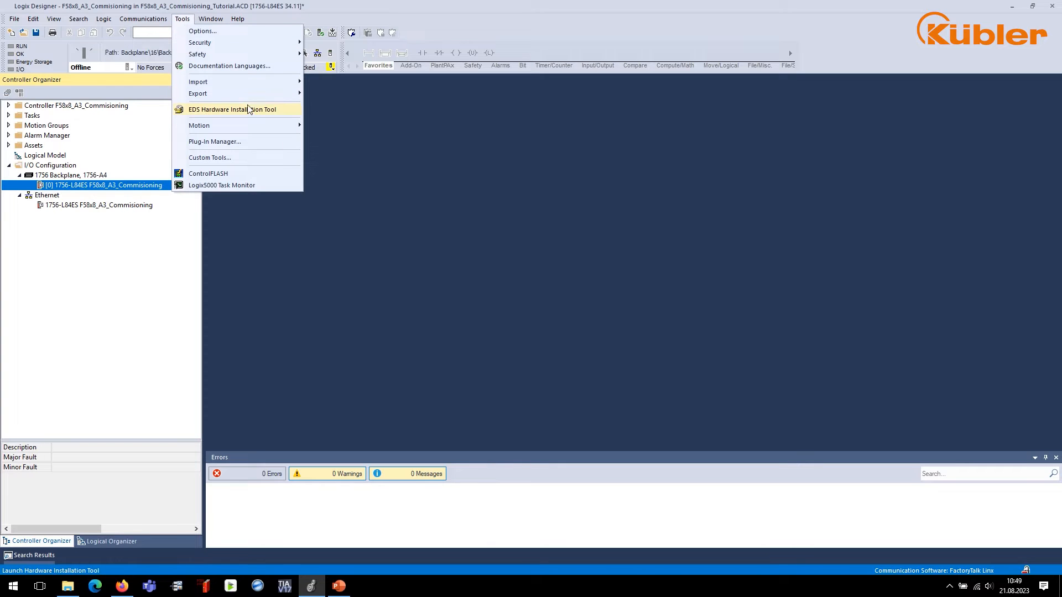
click(249, 112)
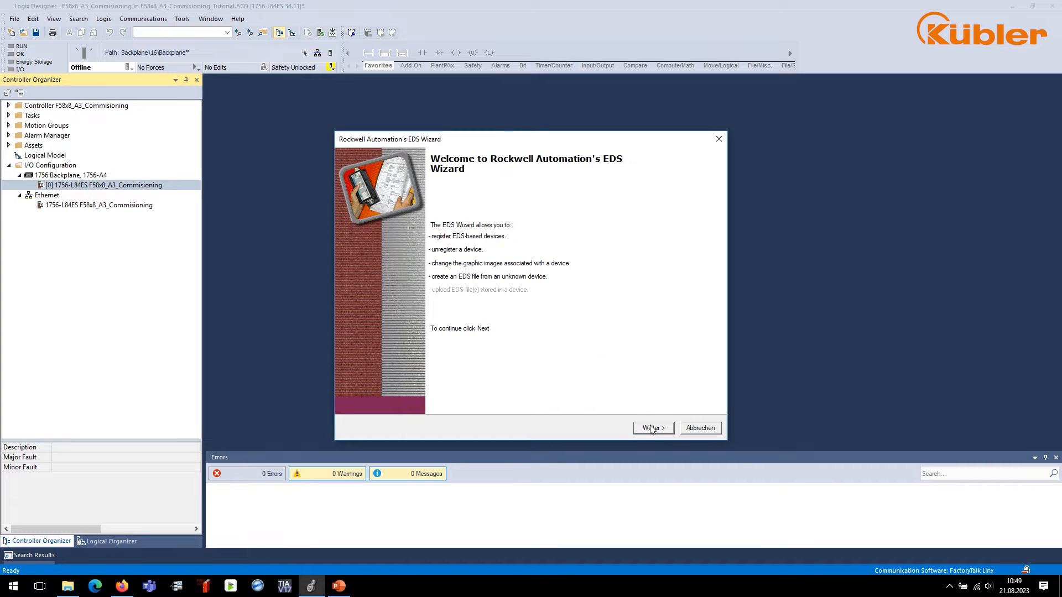
click(651, 427)
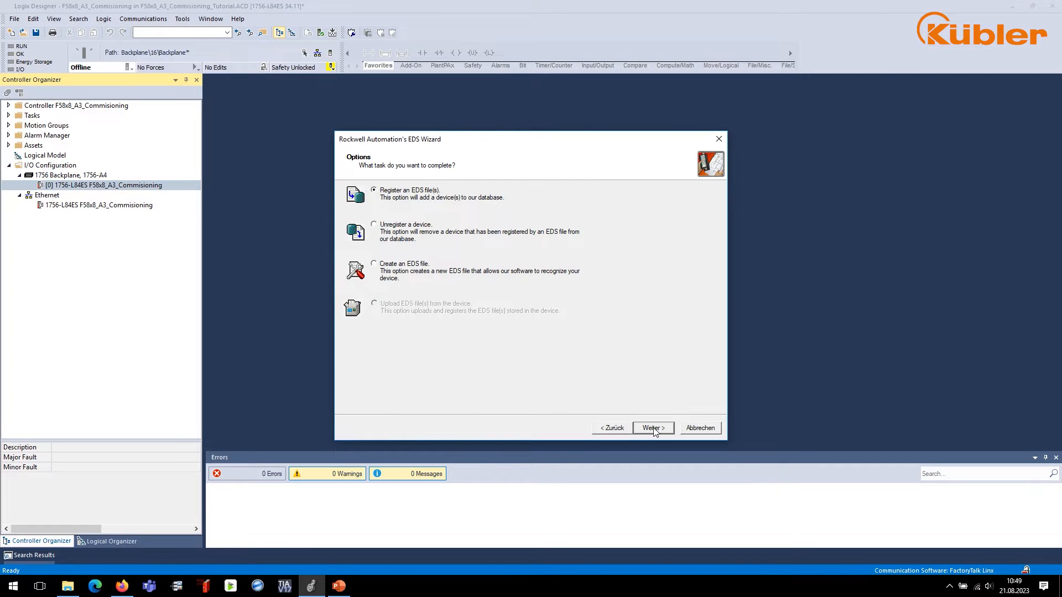
click(652, 427)
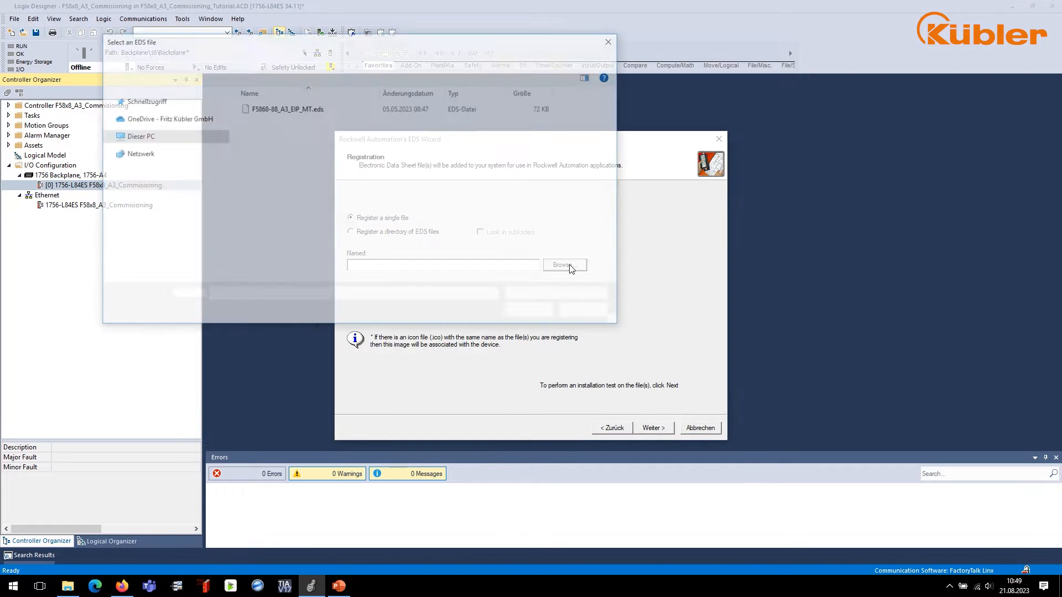
Register F5868-88_A3_EIP_MT.eds for the F5868/88 A3 EIP MT device, passing the test, and finish
click(565, 265)
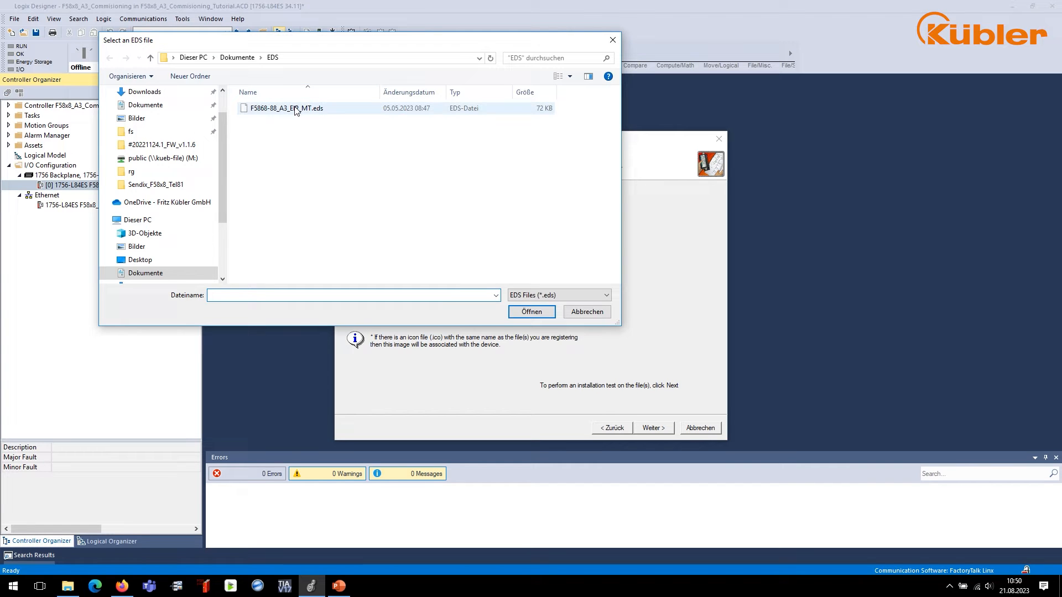
click(285, 109)
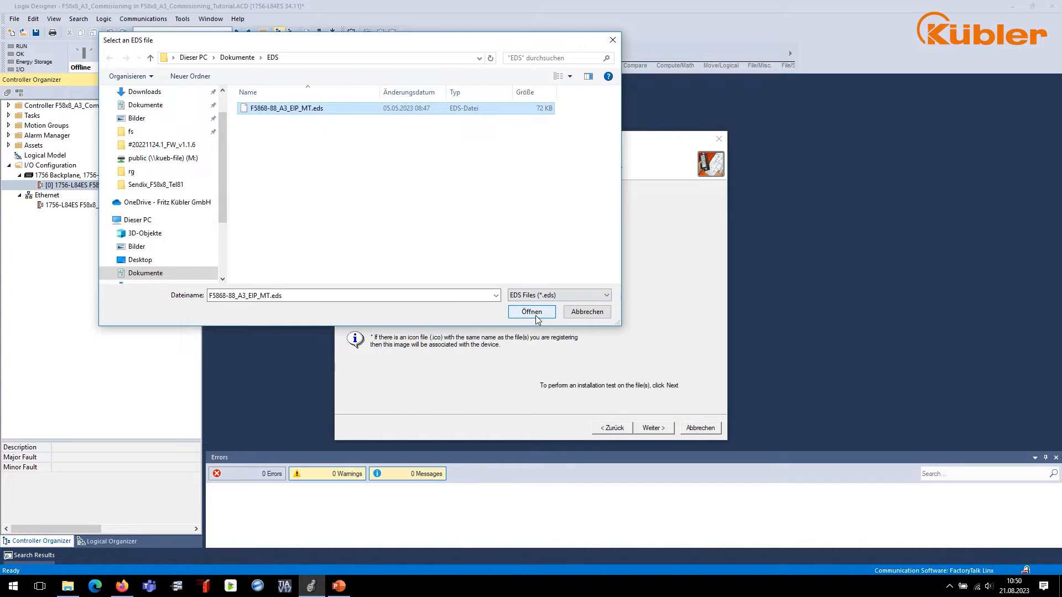
click(531, 312)
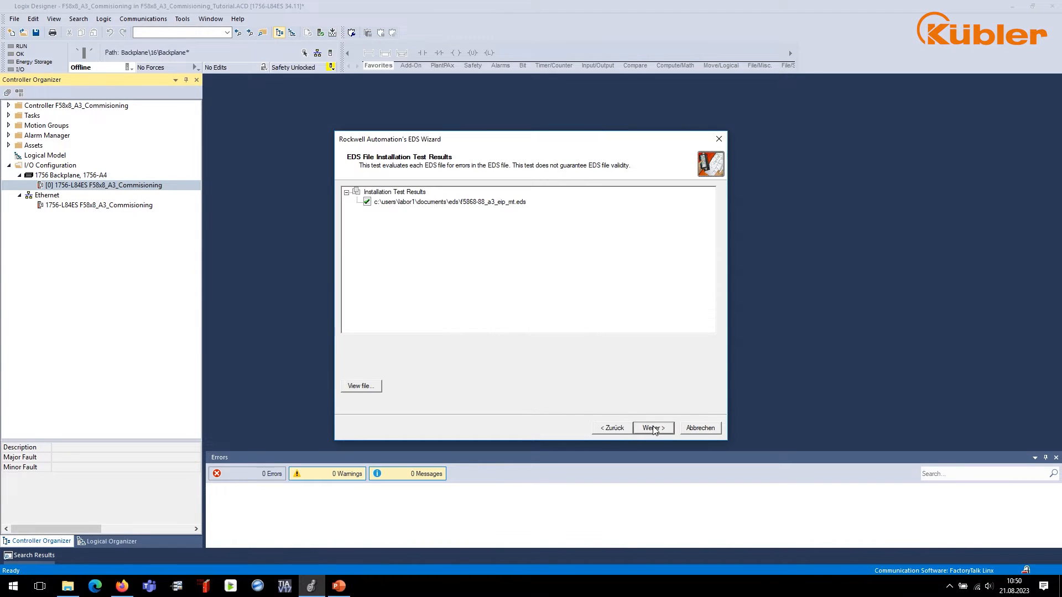
click(650, 427)
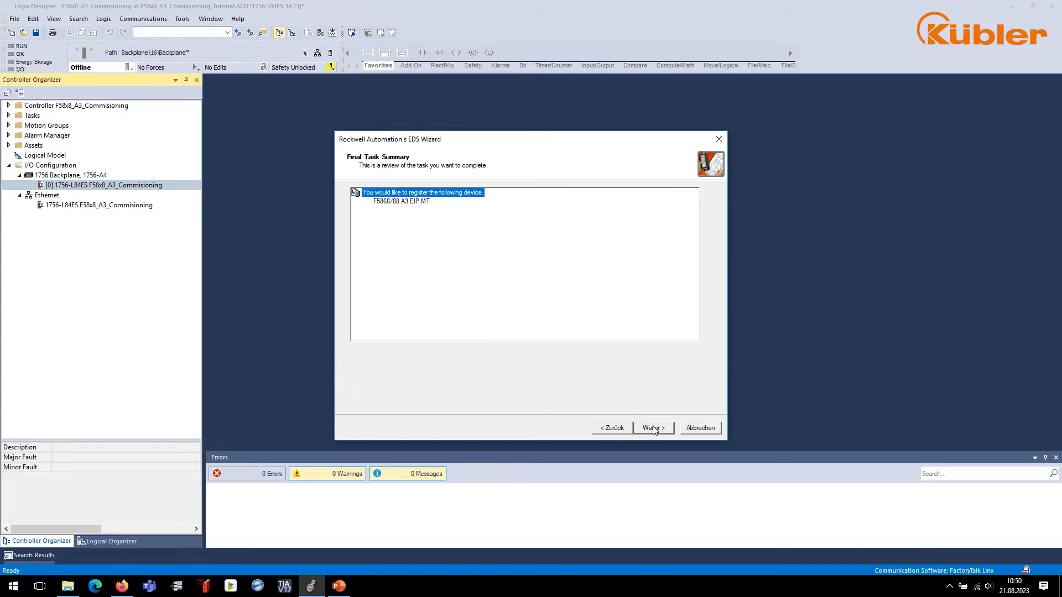
click(650, 427)
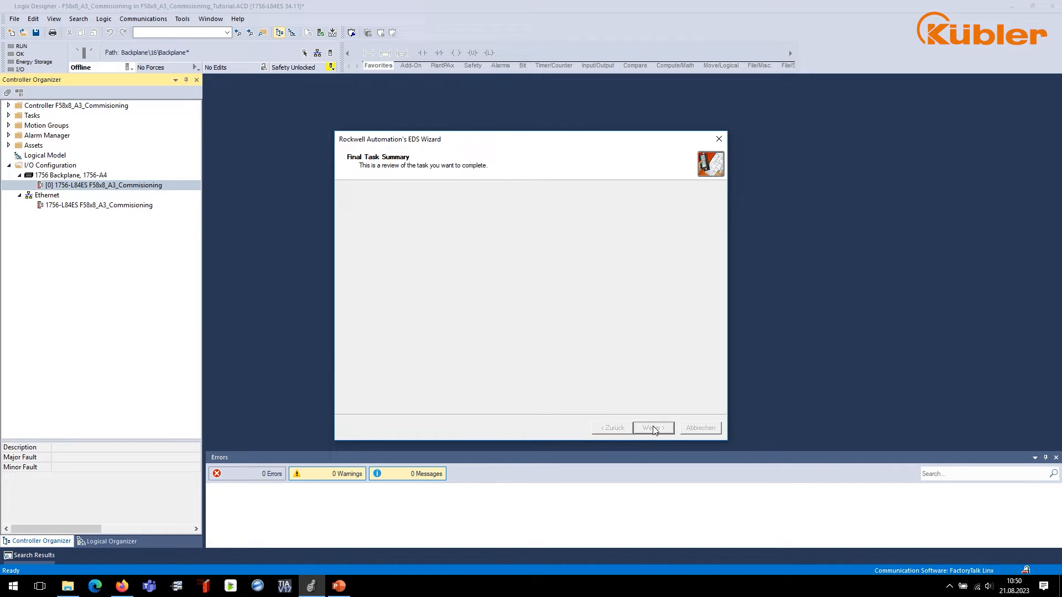
click(651, 427)
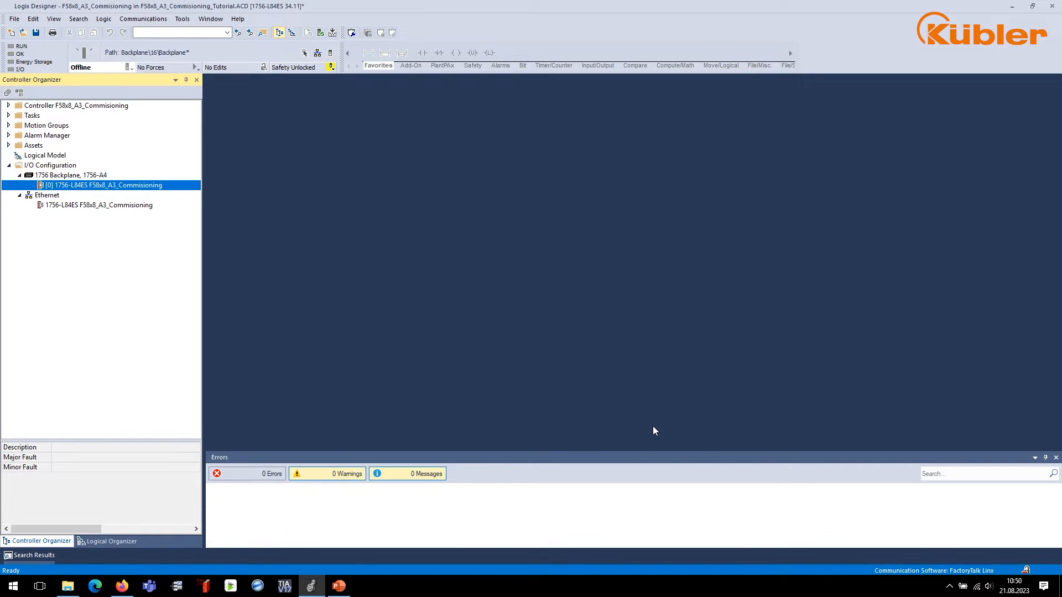
Show the Ethernet adapter's IPv4 properties with fixed address 192.168.1.111, mask 255.255.255.0
click(11, 585)
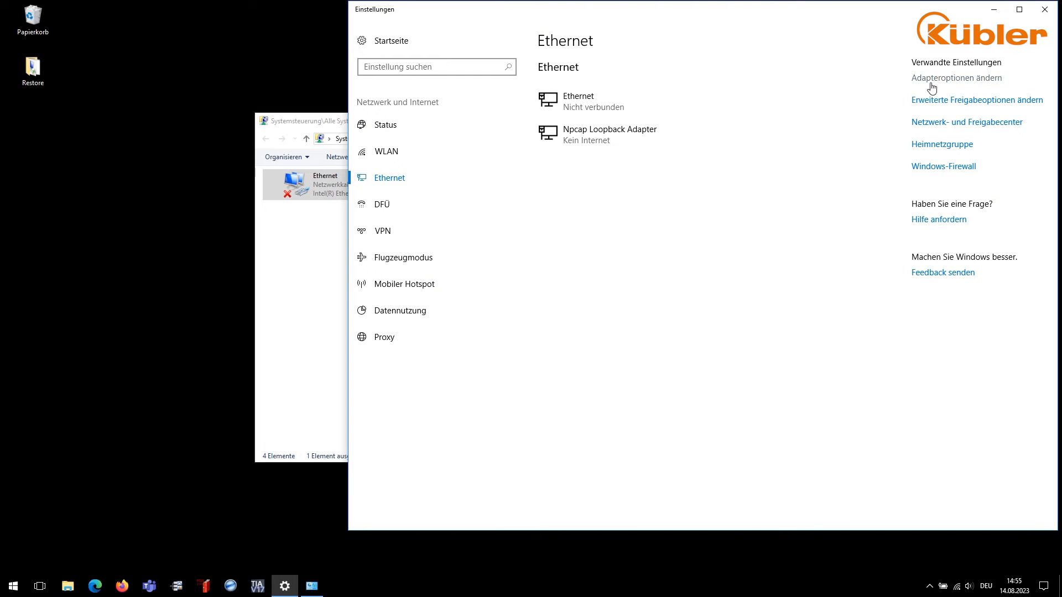
click(956, 77)
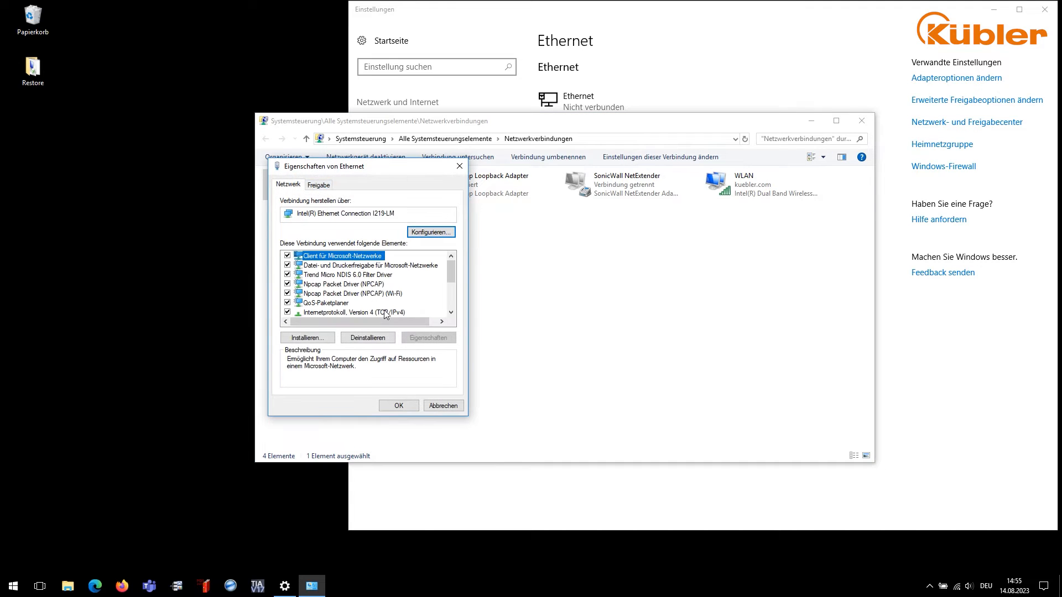
double_click(352, 312)
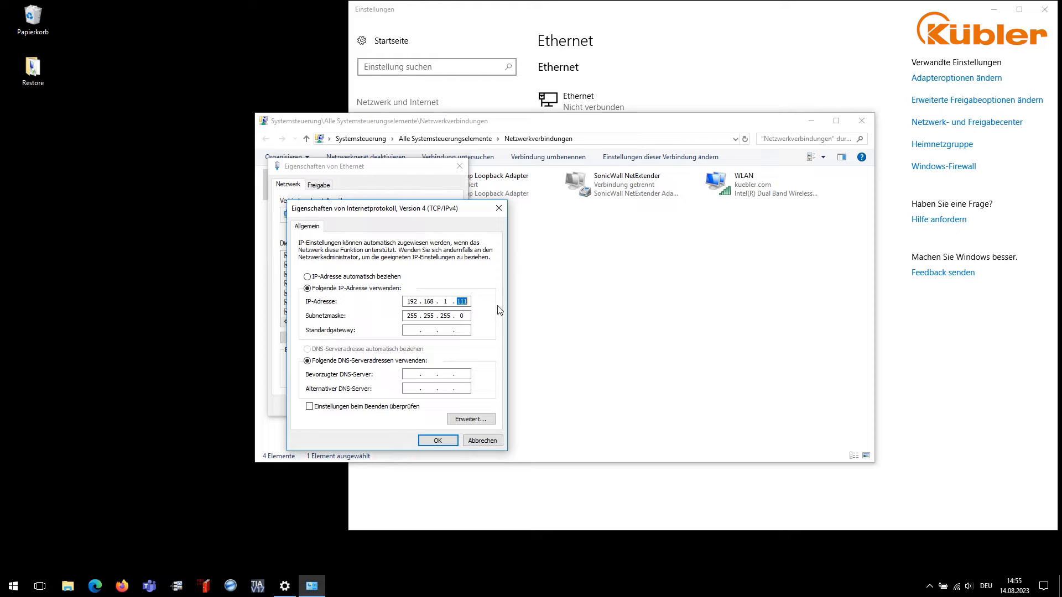
mouse_move(466, 372)
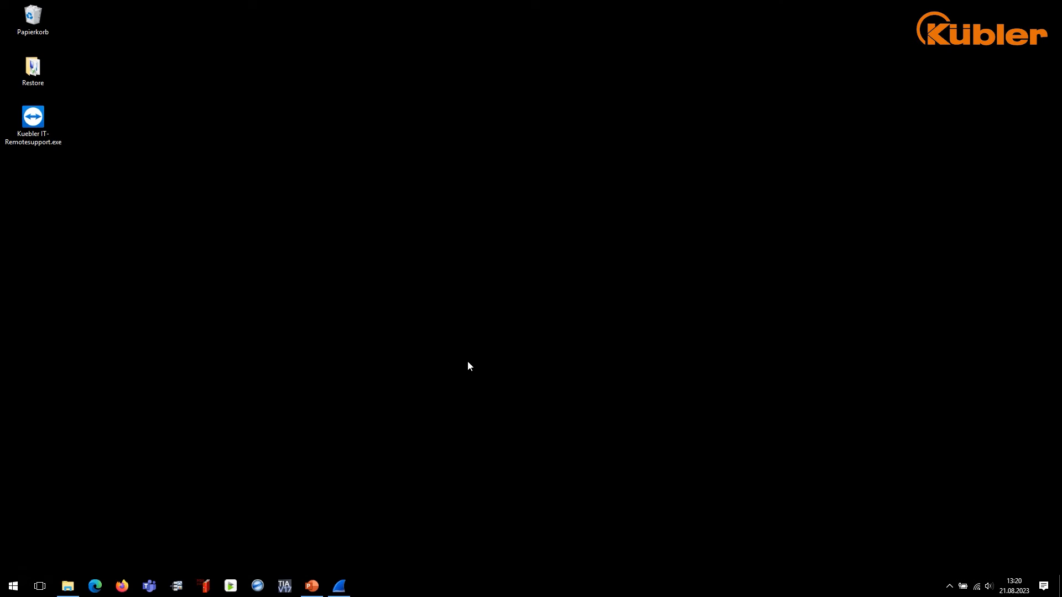
Launch the BootP-DHCP Tool via Start search 'dhcp' on the Intel I219-LM interface at 192.168.1.111
text(dhcp)
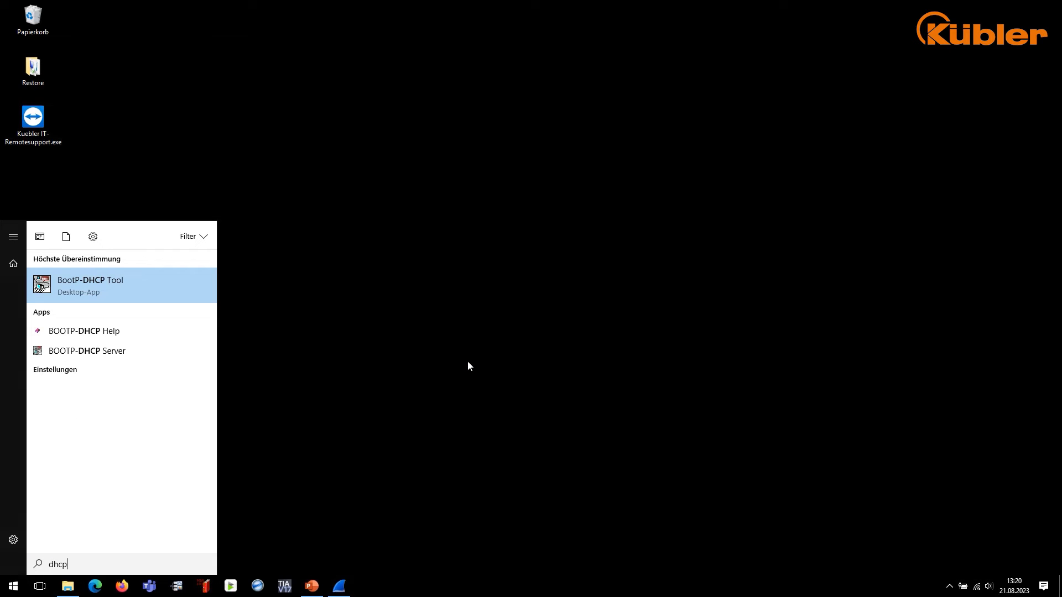
click(89, 284)
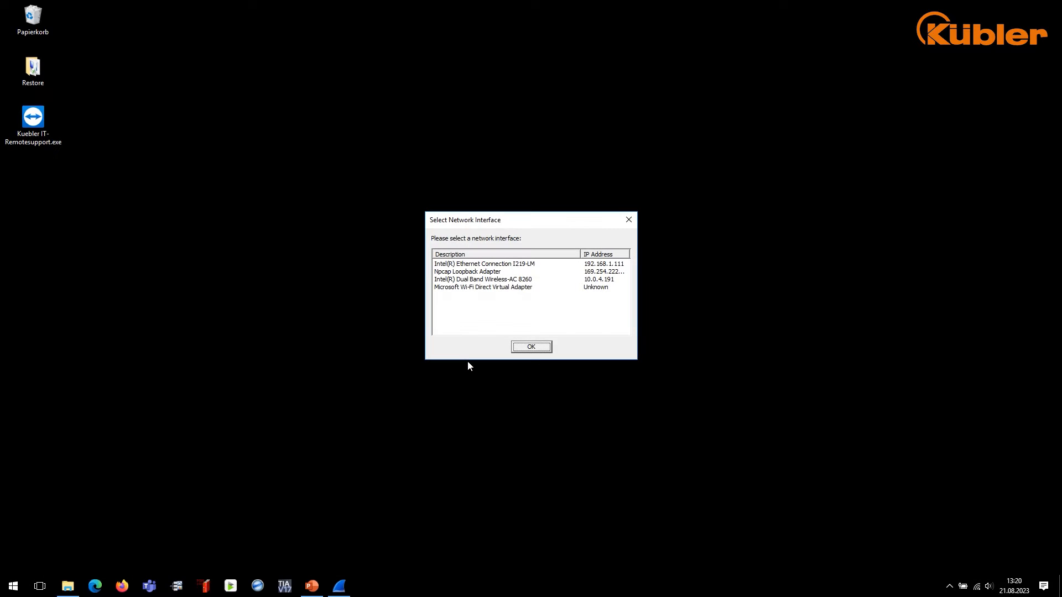
click(483, 263)
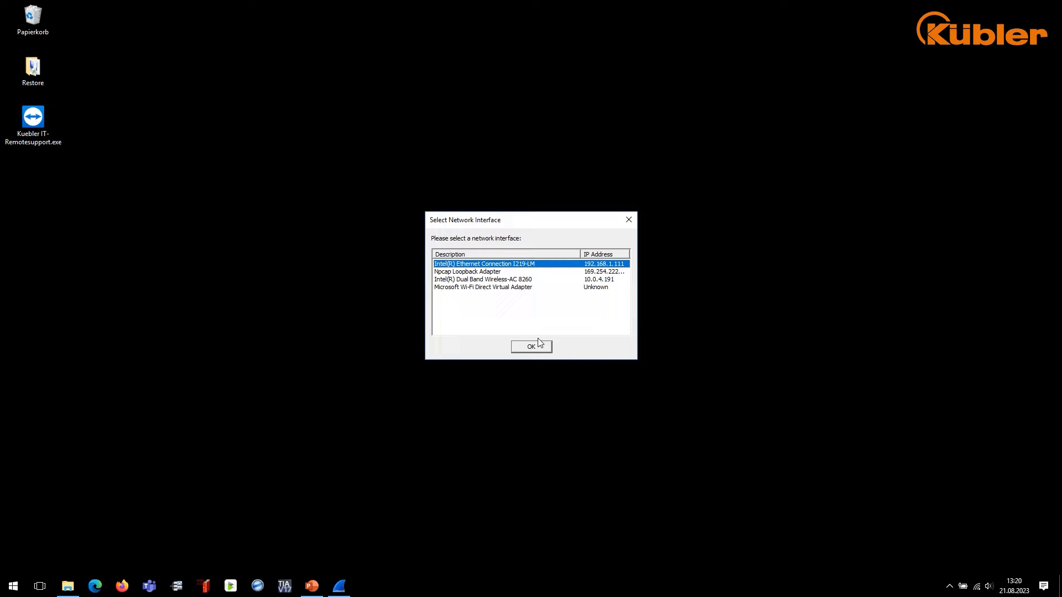
click(531, 346)
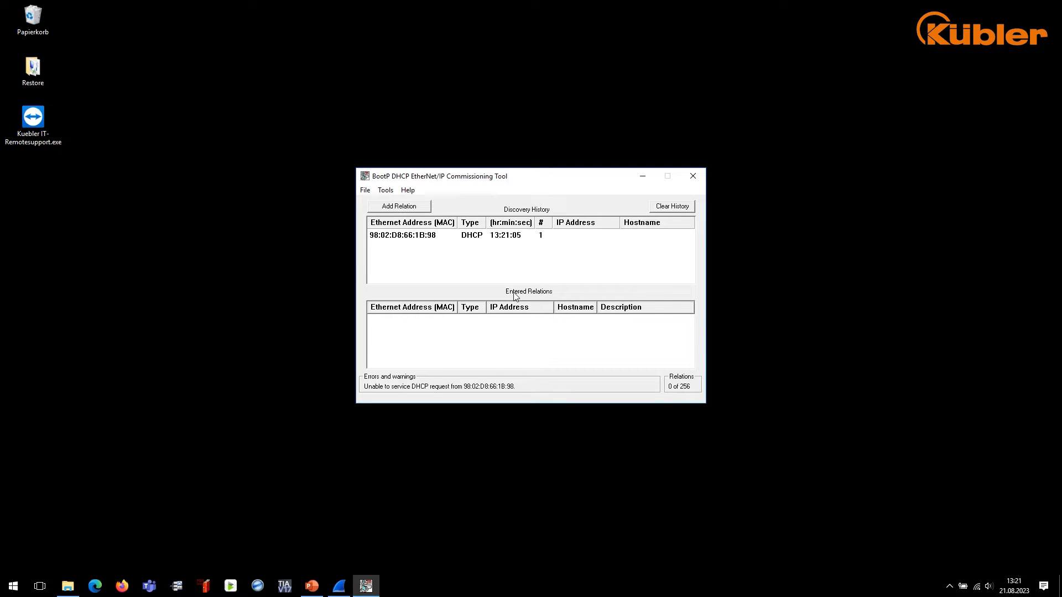
Create a relation assigning 192.168.1.60 to the discovered encoder's MAC address
click(398, 206)
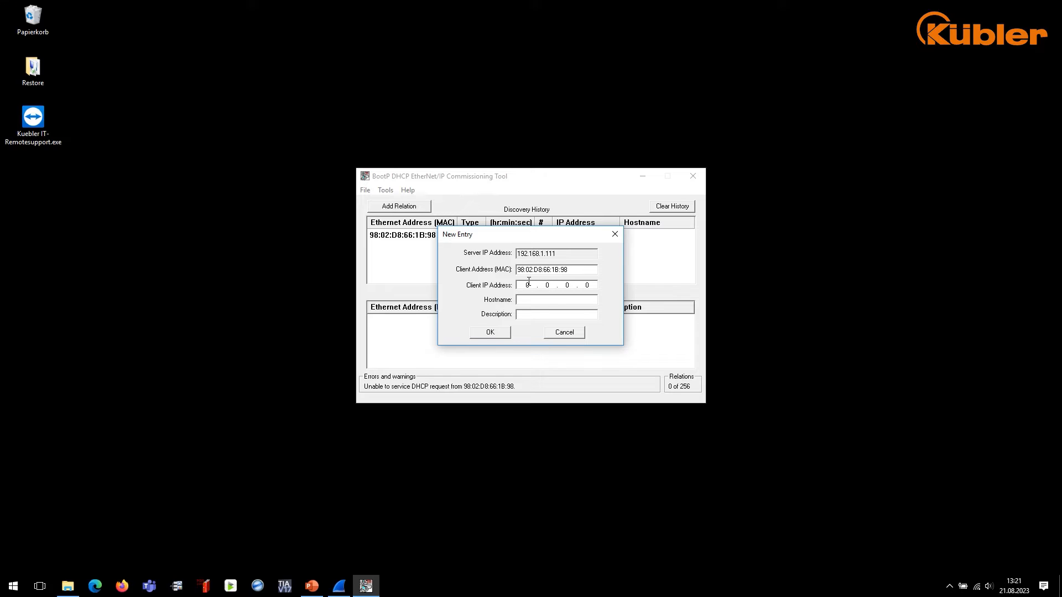
text(1)
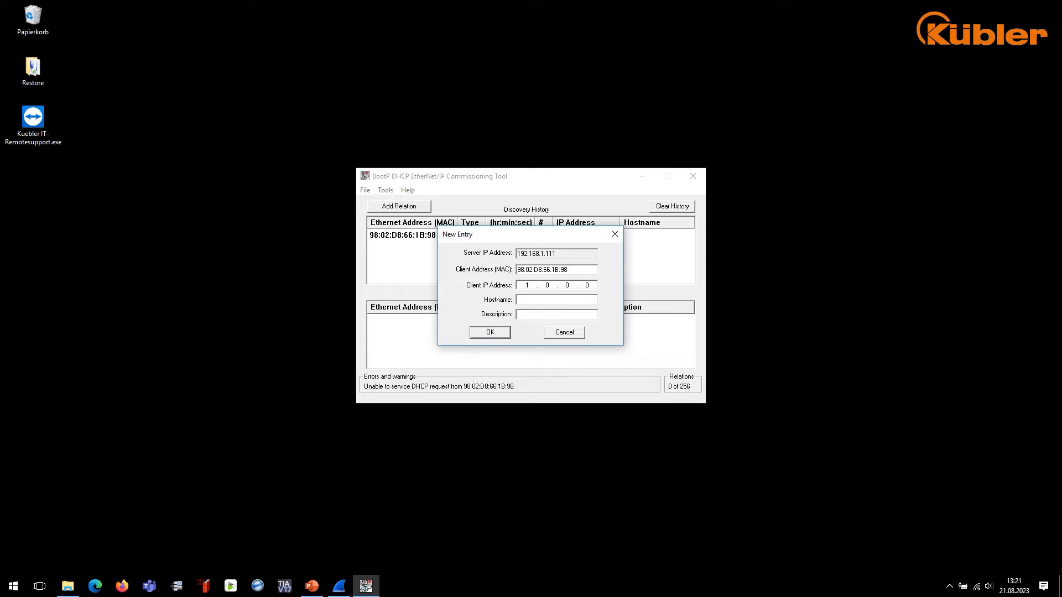
text(192.168.1)
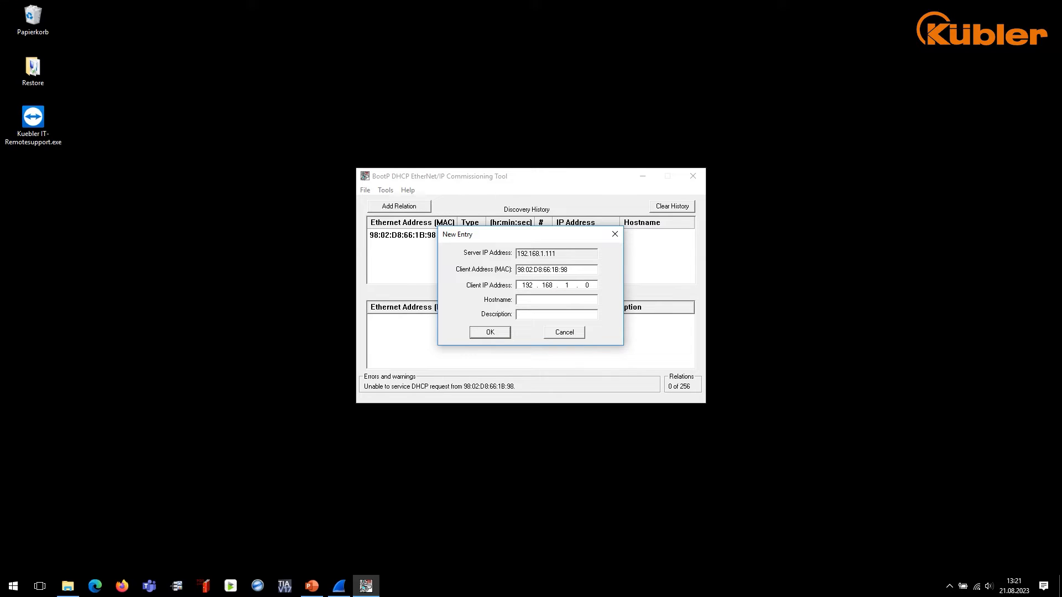
click(588, 285)
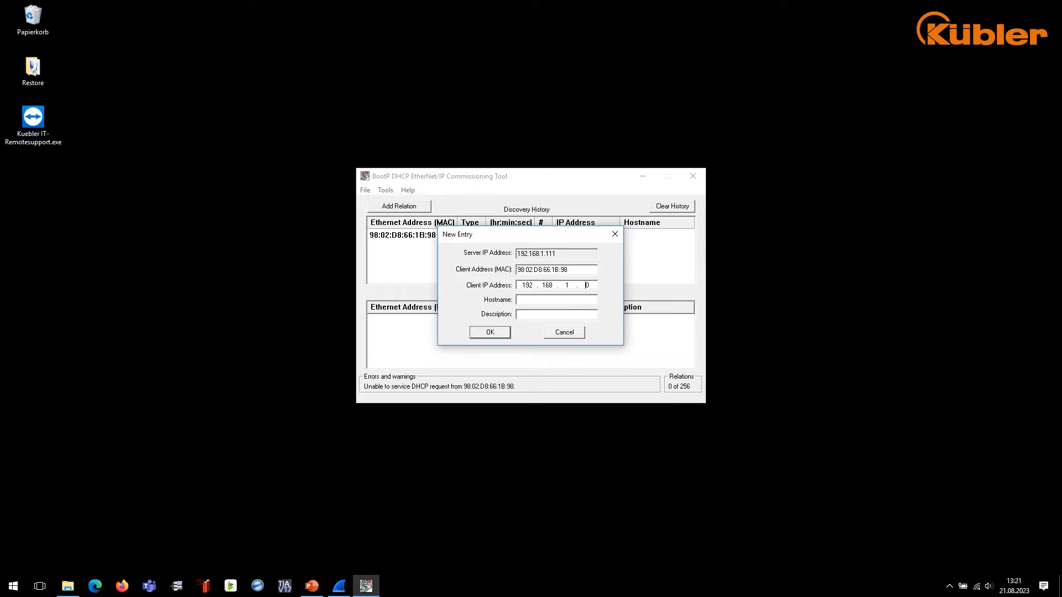
text(60)
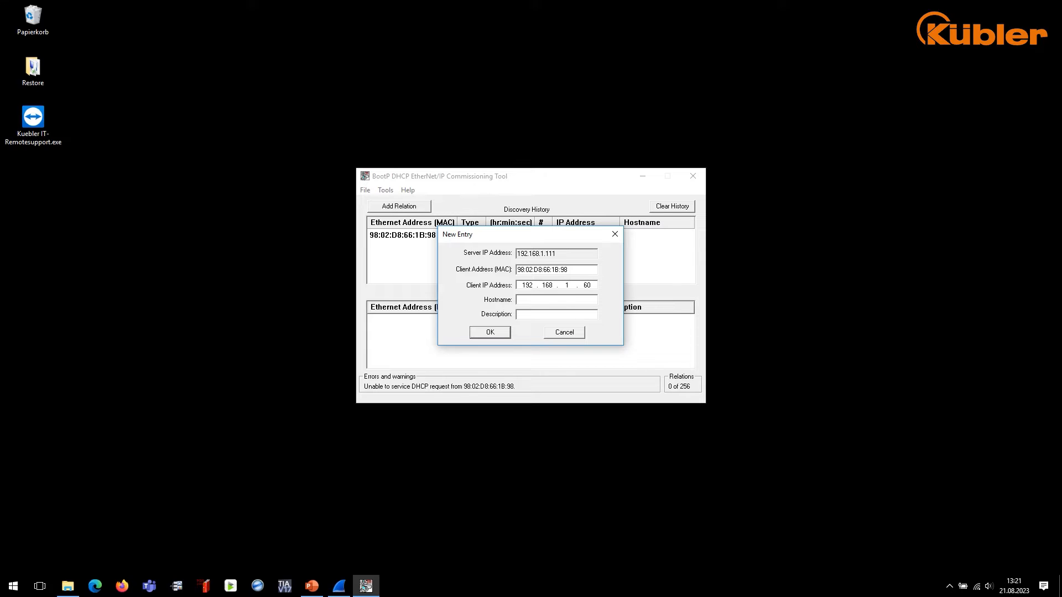
mouse_move(593, 296)
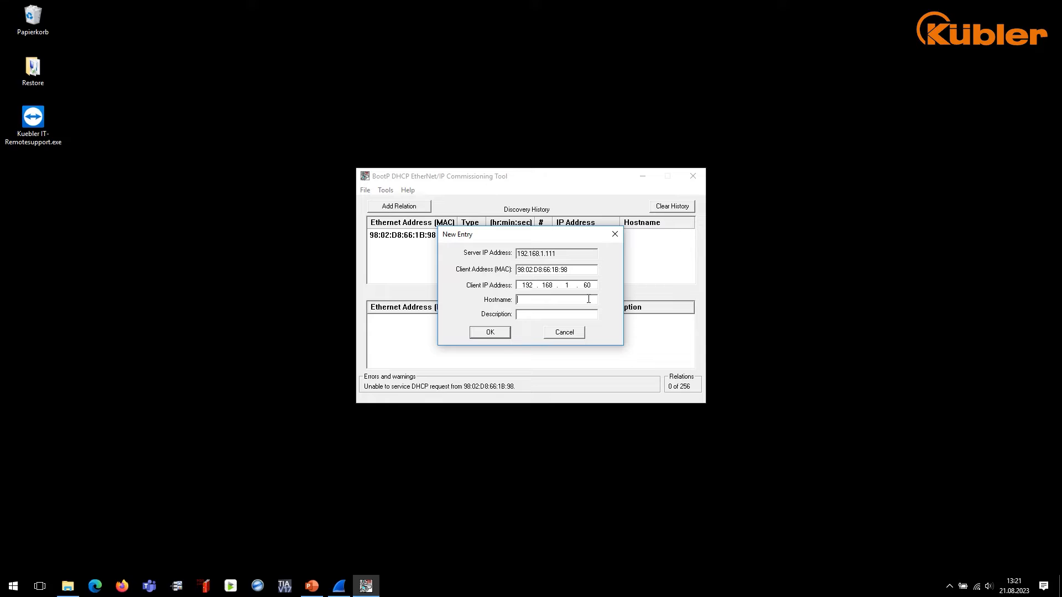
click(489, 332)
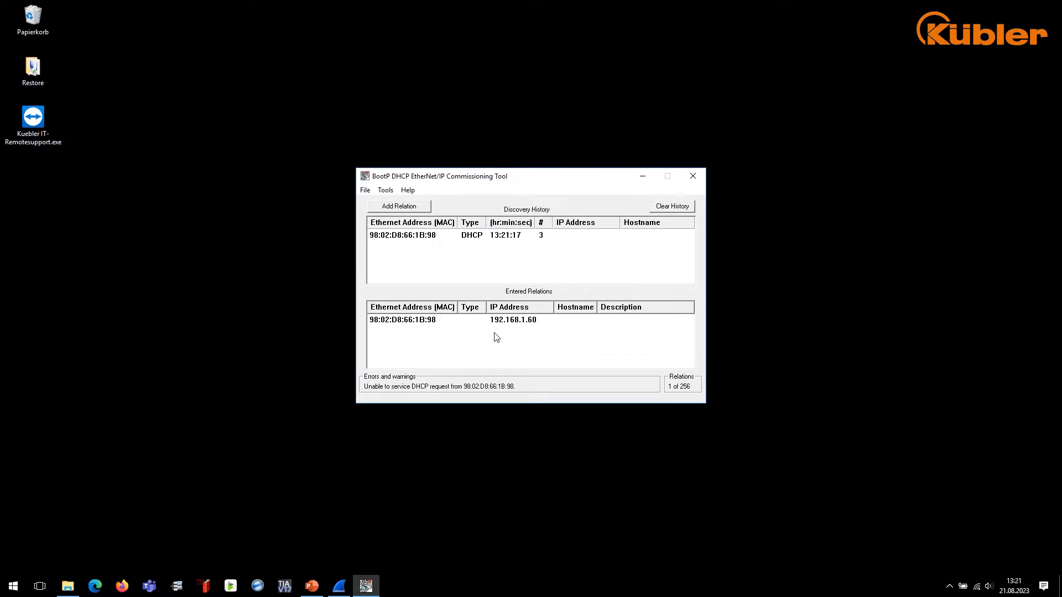
Enable BOOTP/DHCP for the 192.168.1.60 relation, then bring up the Molex EtherNet/IP Tools
click(401, 319)
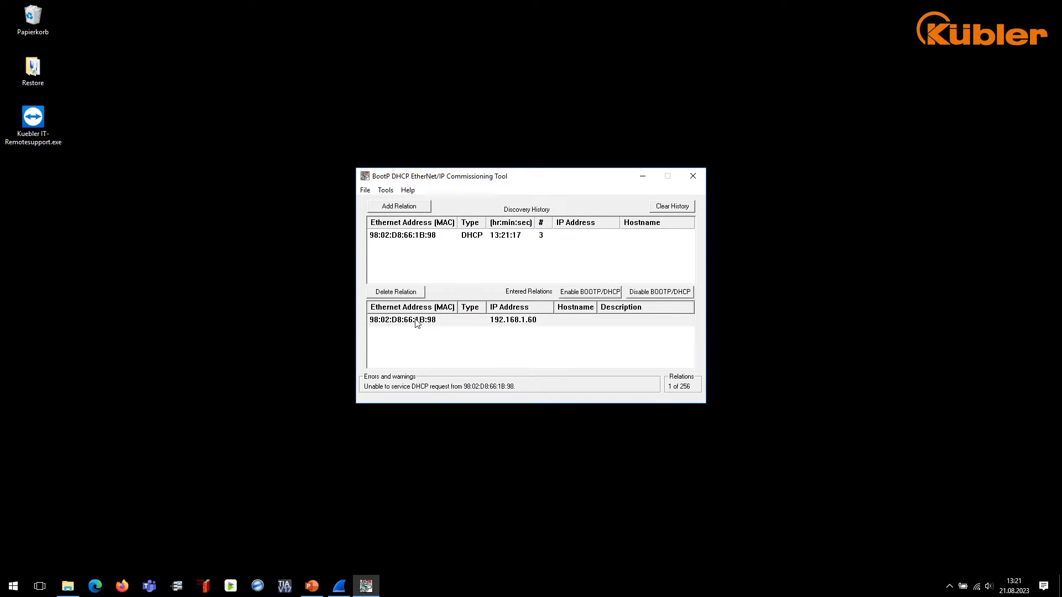
right_click(402, 318)
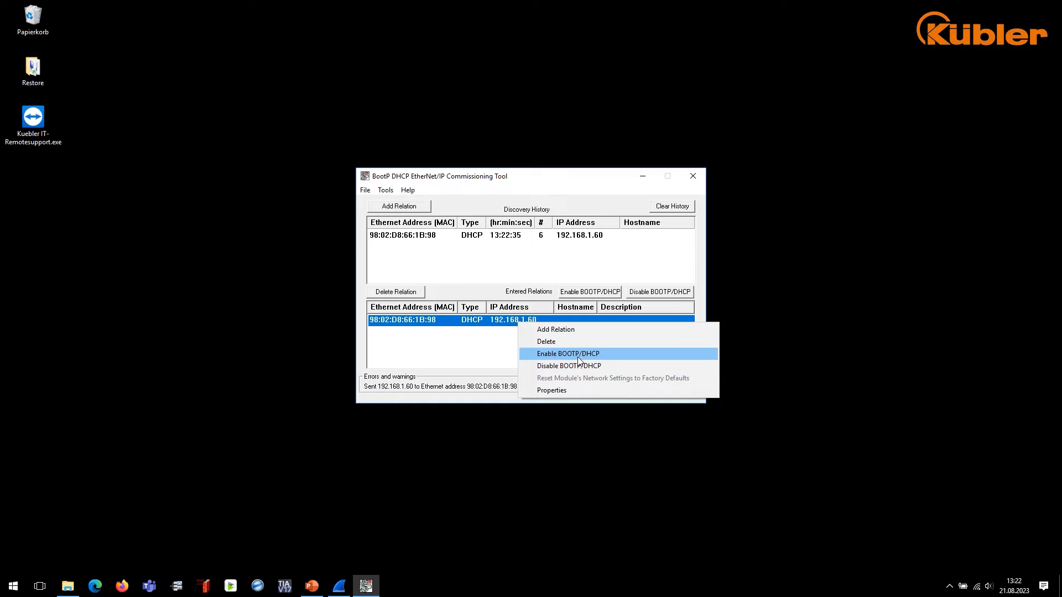
click(567, 354)
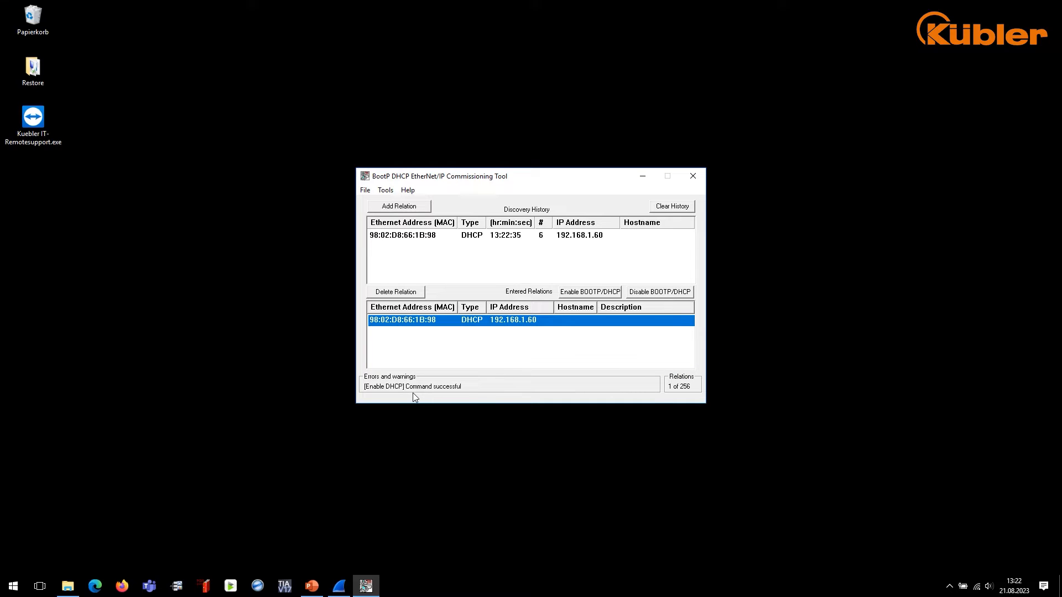
mouse_move(475, 397)
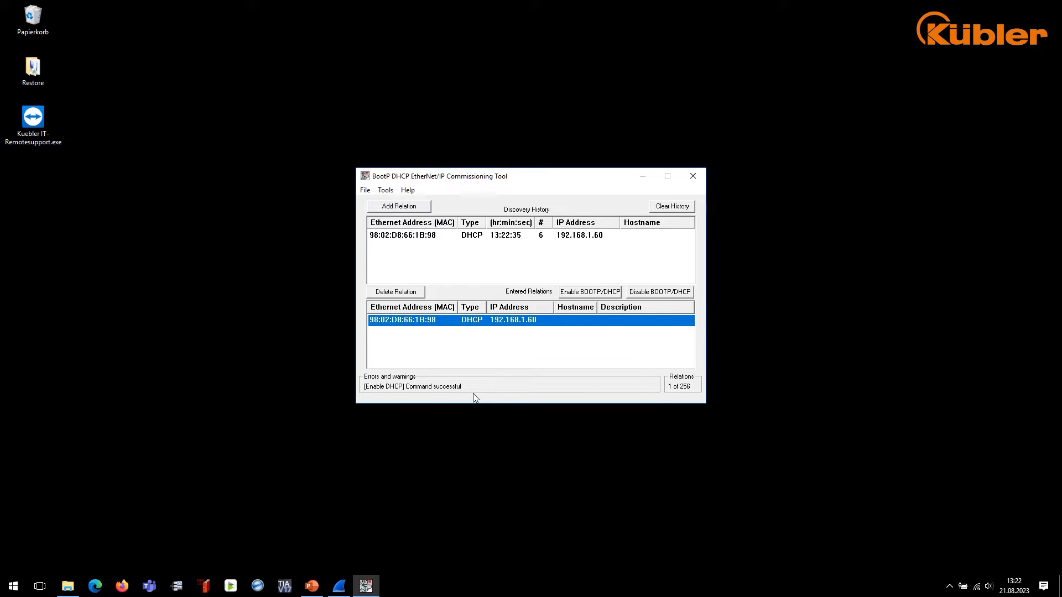
mouse_move(454, 459)
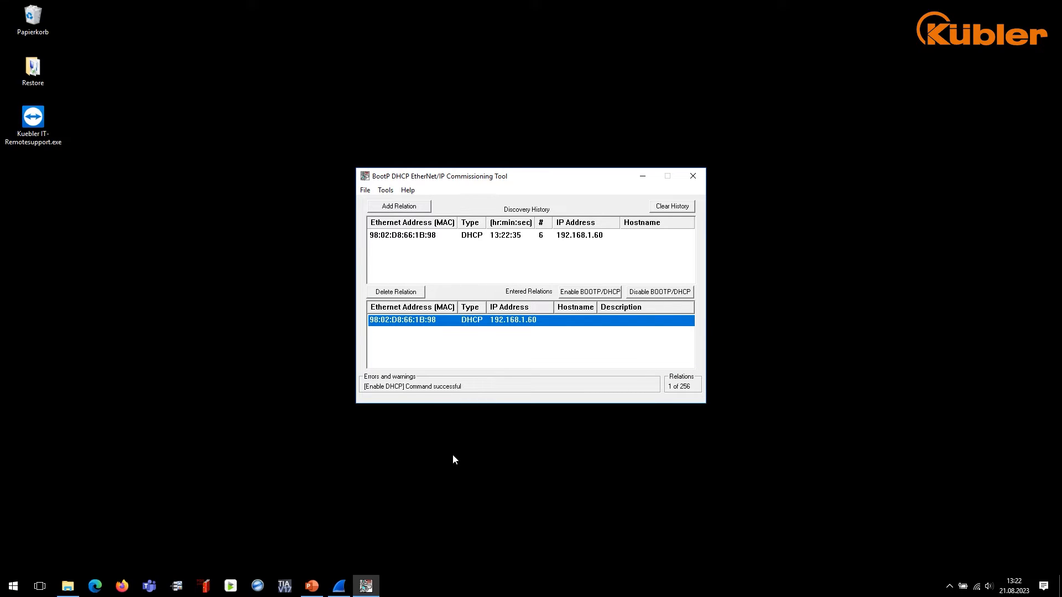
mouse_move(230, 586)
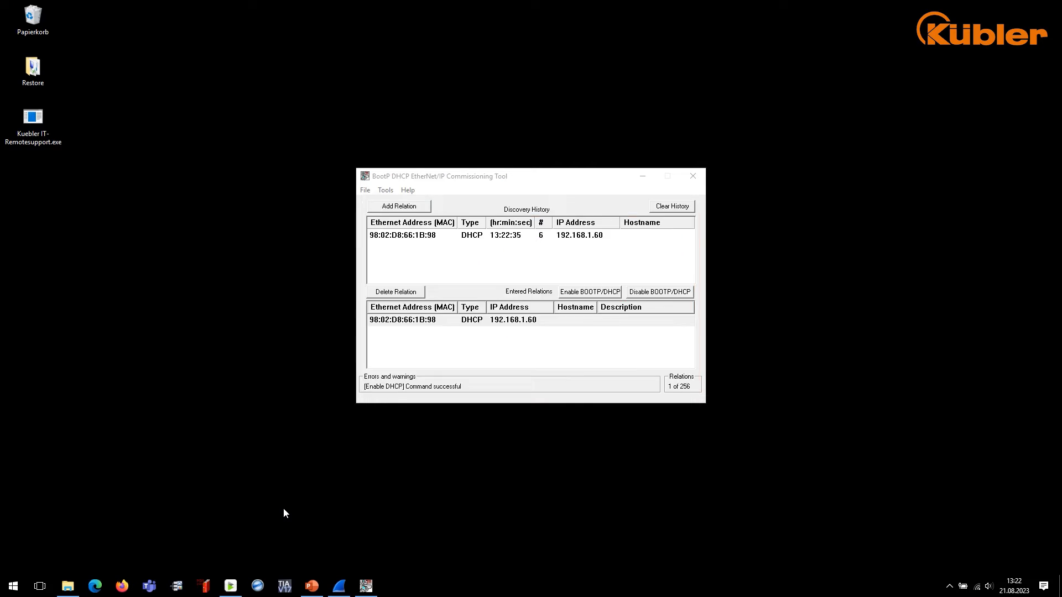
click(230, 587)
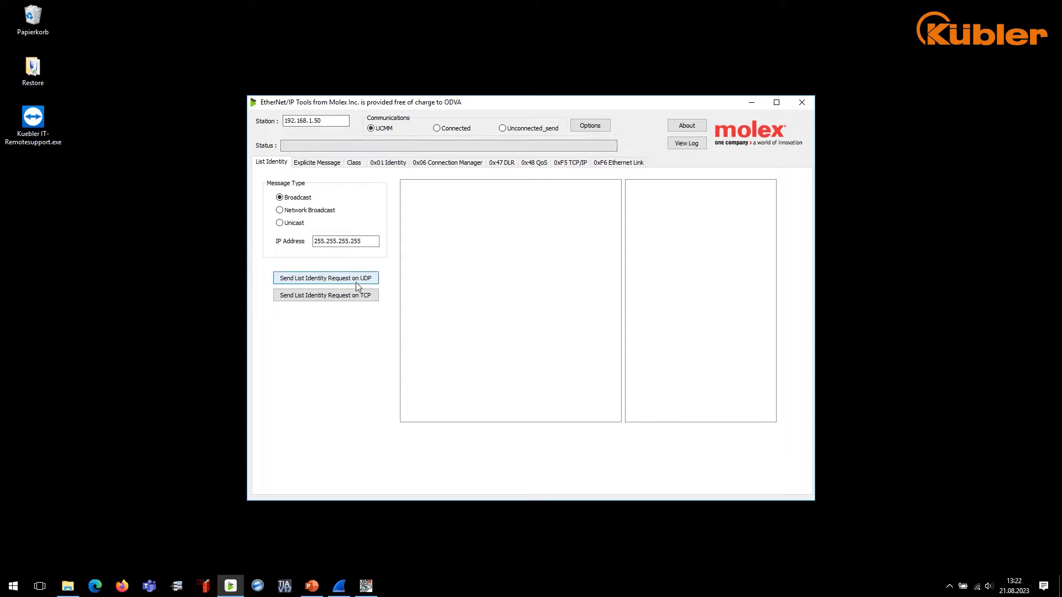
Discover the encoder at 192.168.1.60 and read all its identity and TCP/IP interface attributes
click(326, 278)
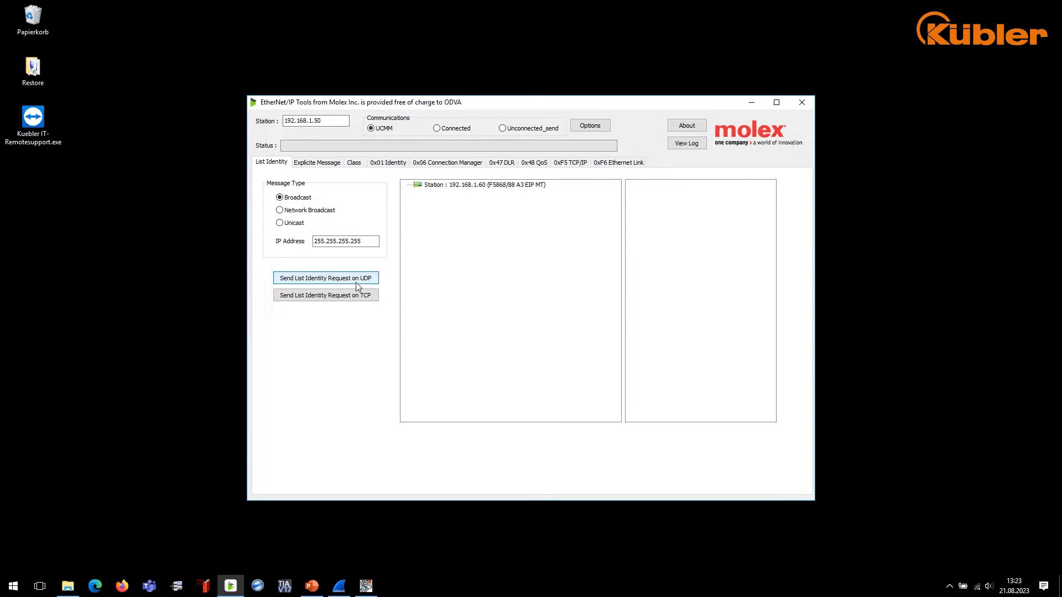
click(483, 185)
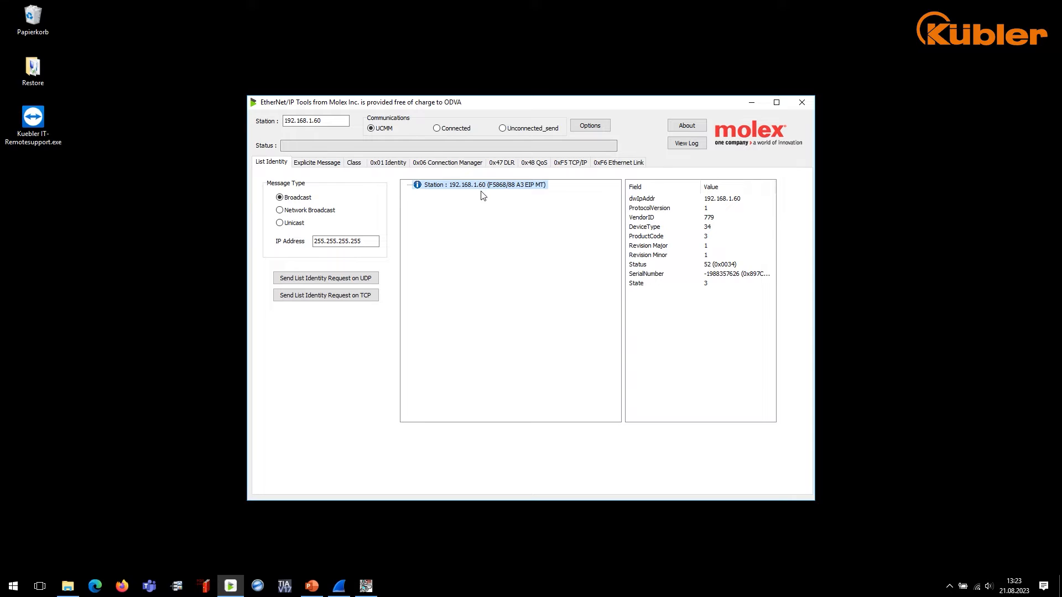
click(387, 163)
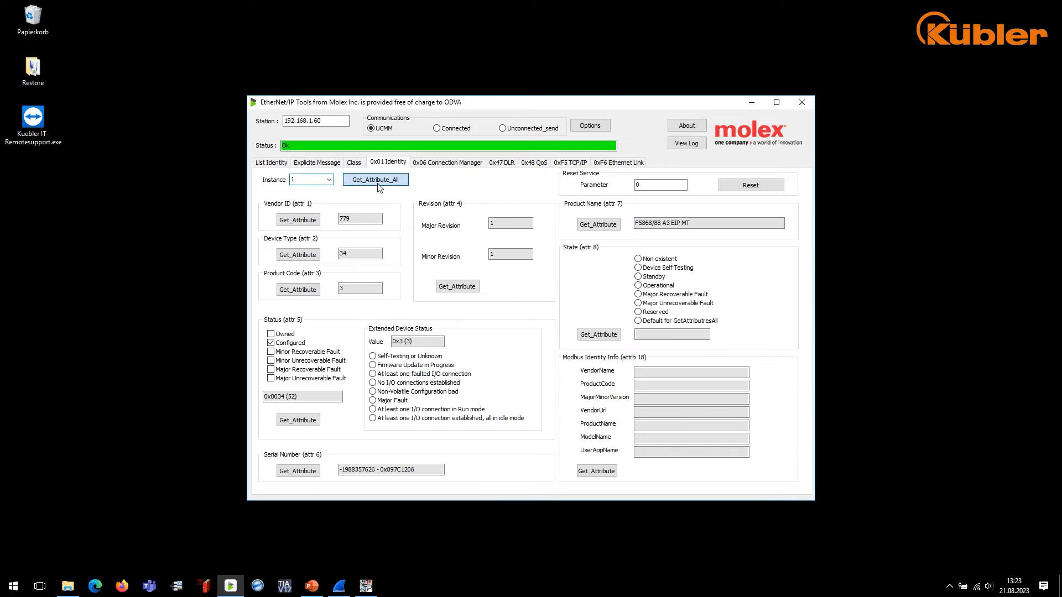
click(372, 383)
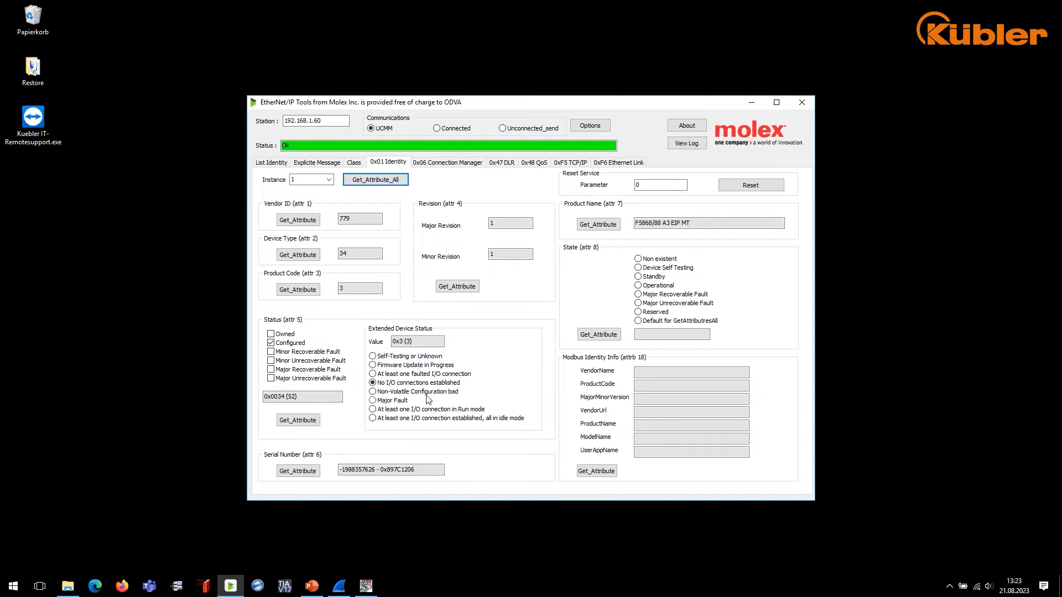
click(569, 161)
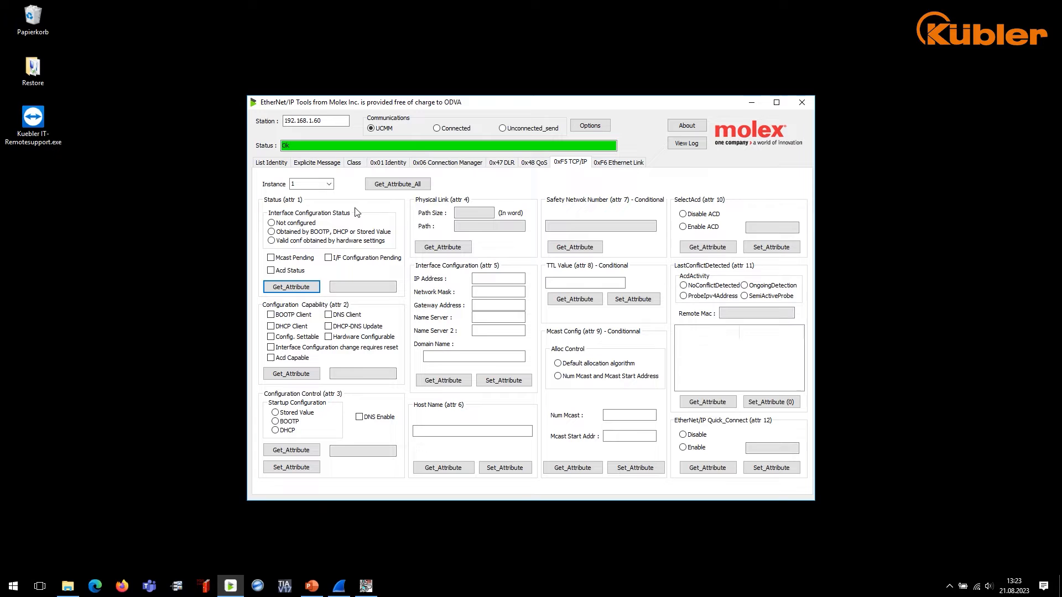
click(397, 184)
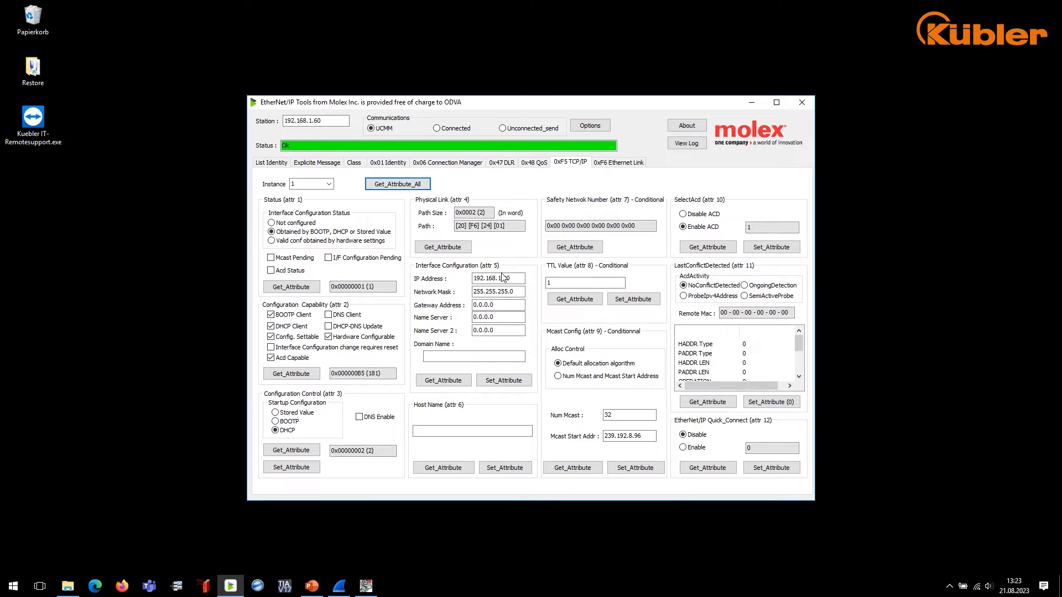
Write the new address 192.168.1.30 to the encoder as a stored value used at startup
triple_click(498, 279)
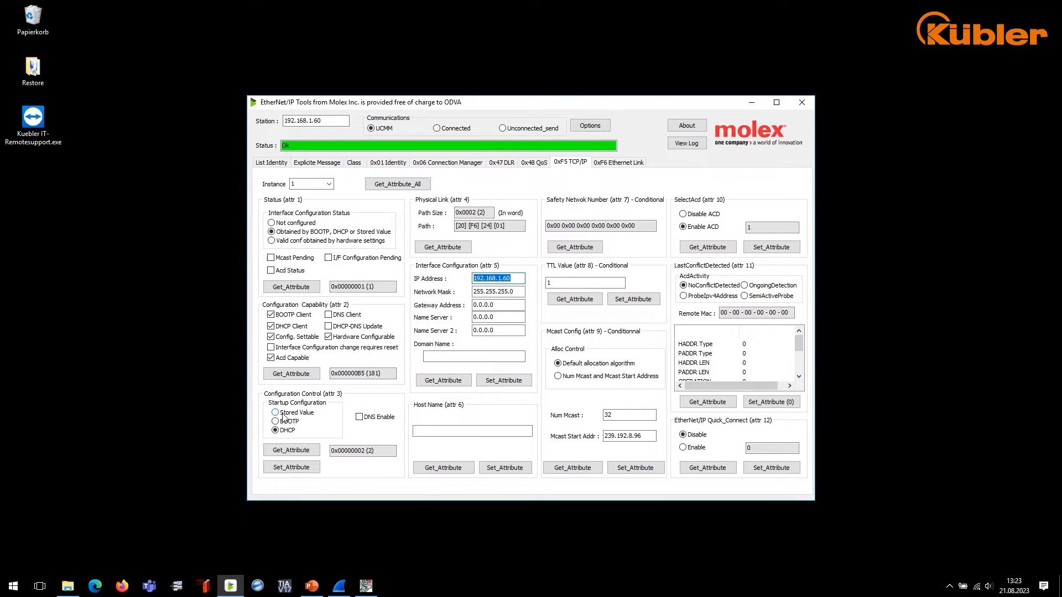
click(272, 411)
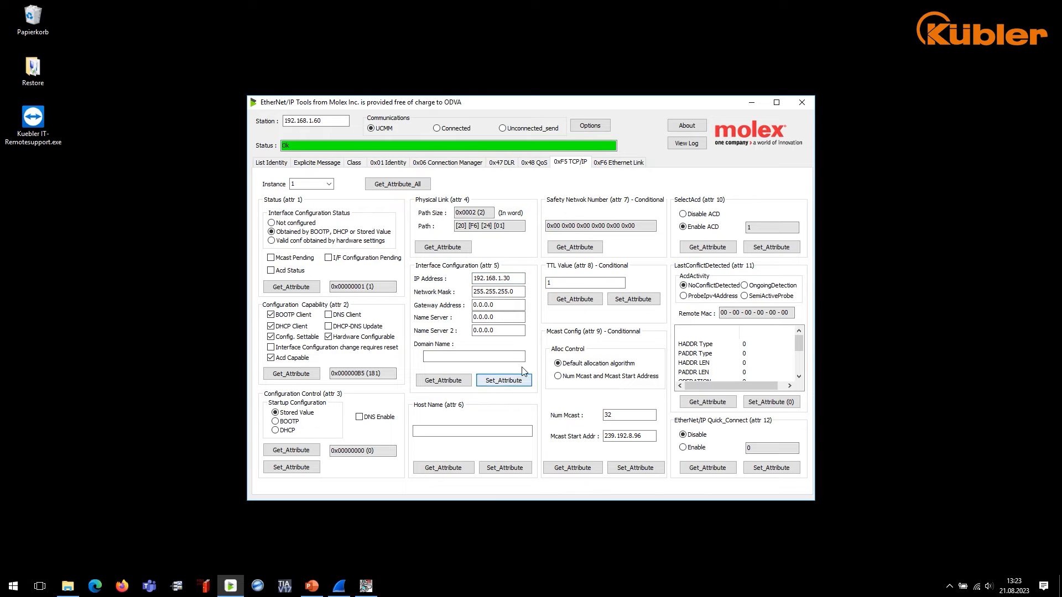
click(397, 184)
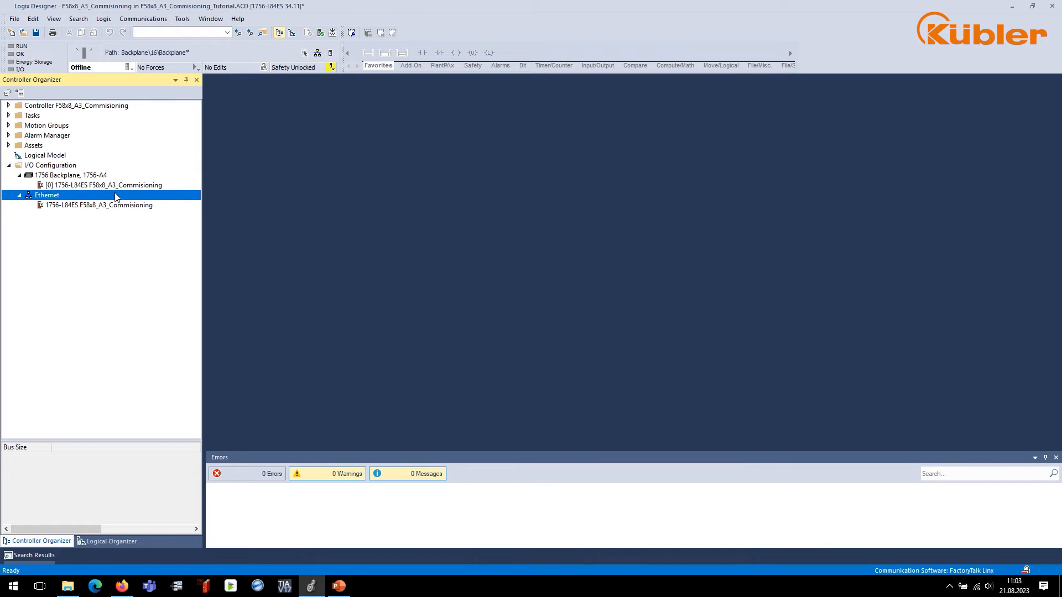
Add a new Ethernet module of type 8.F5868/F5888.XXAN.A322, filtered by 'F58'
right_click(46, 194)
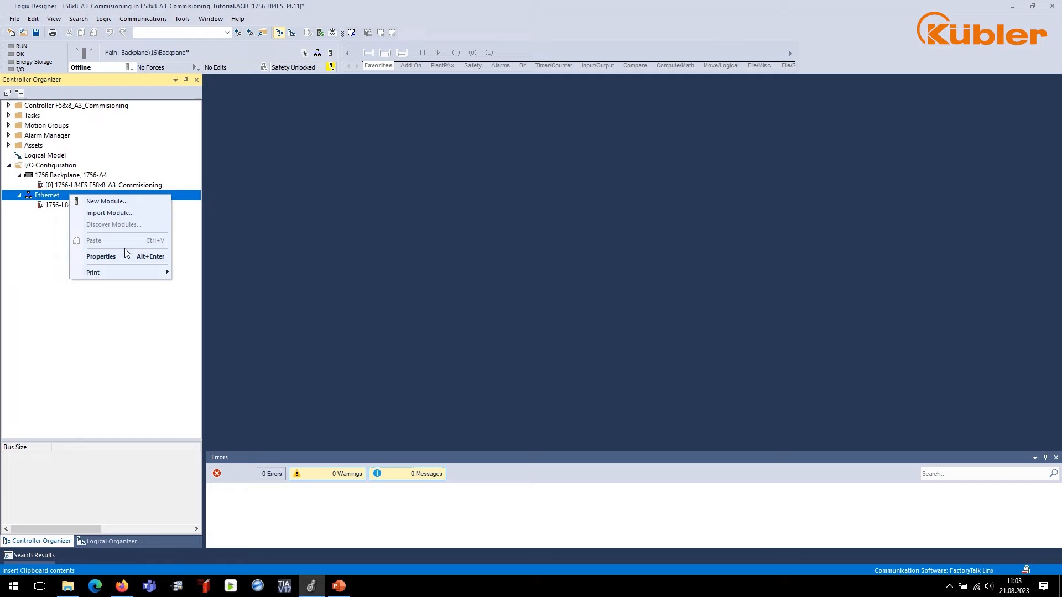
mouse_move(106, 201)
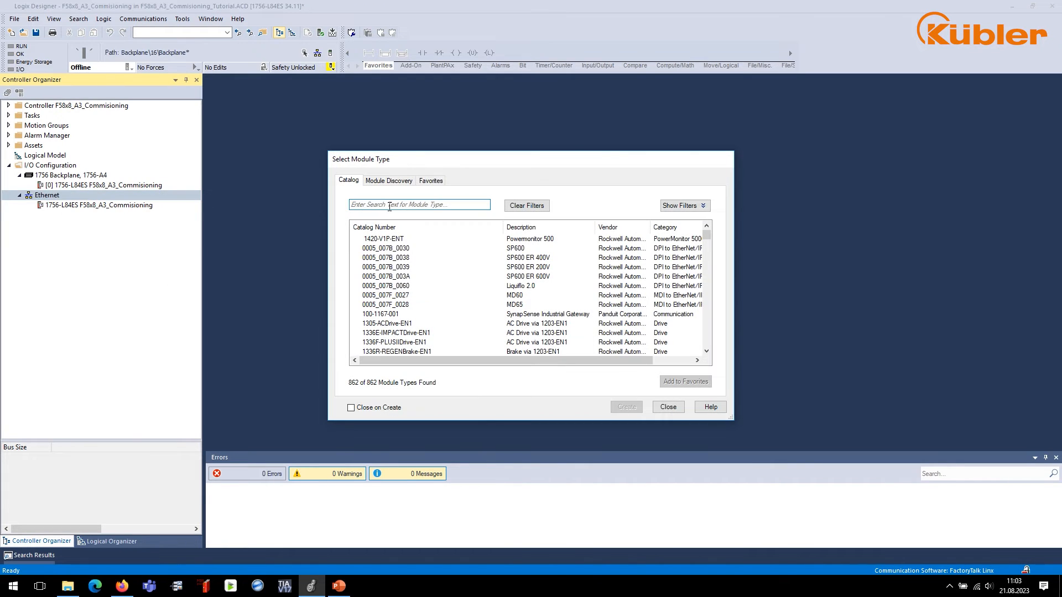
text(F58)
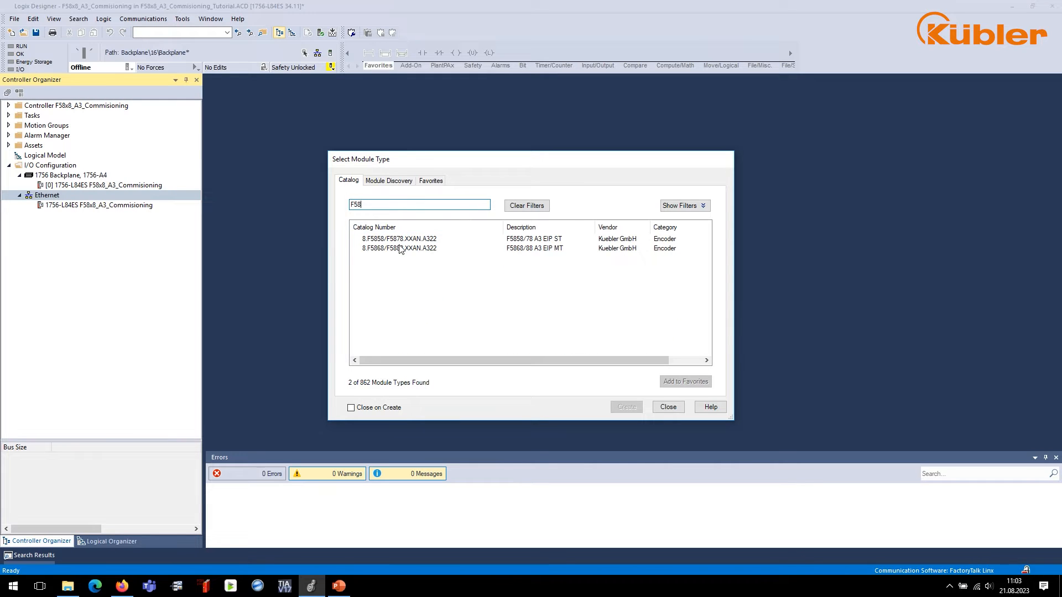
click(398, 247)
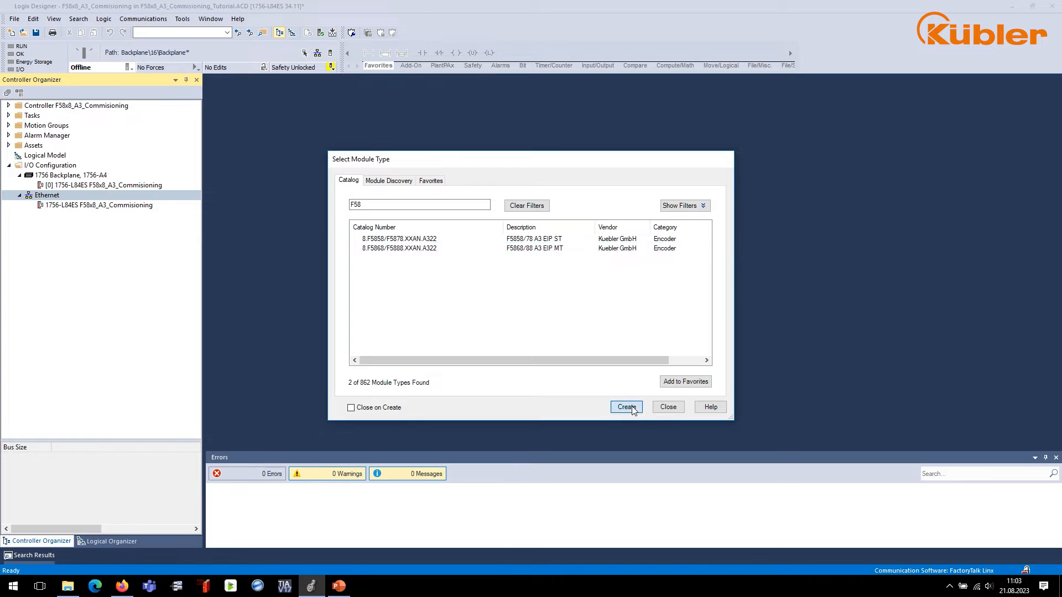
click(624, 407)
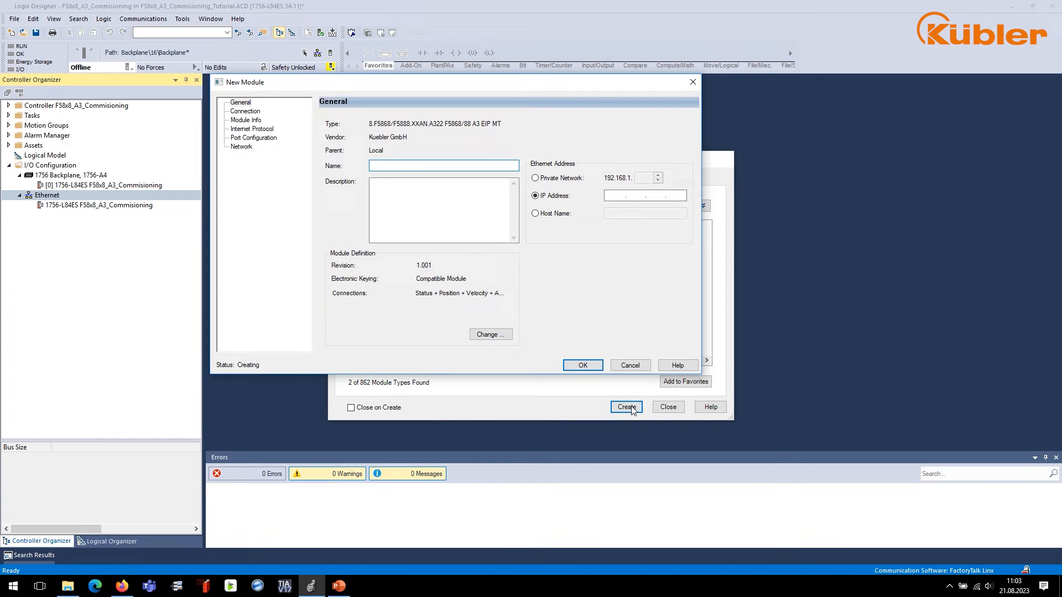
Name the module F5868_A3 at 192.168.1.30 and bring up its module definition
text(F5868_A3)
click(645, 196)
text(192.168.1.)
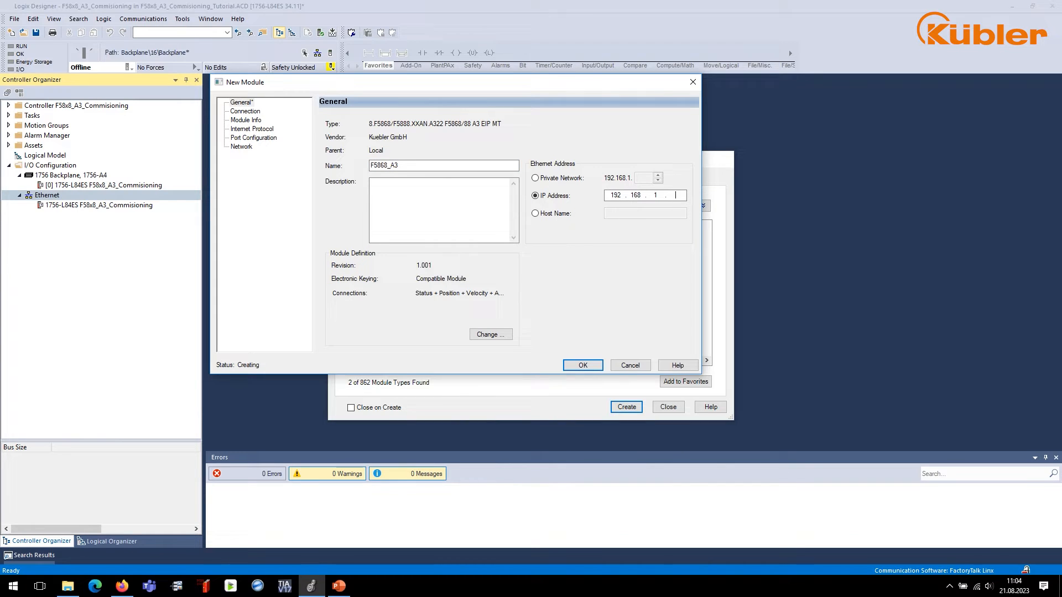
text(030)
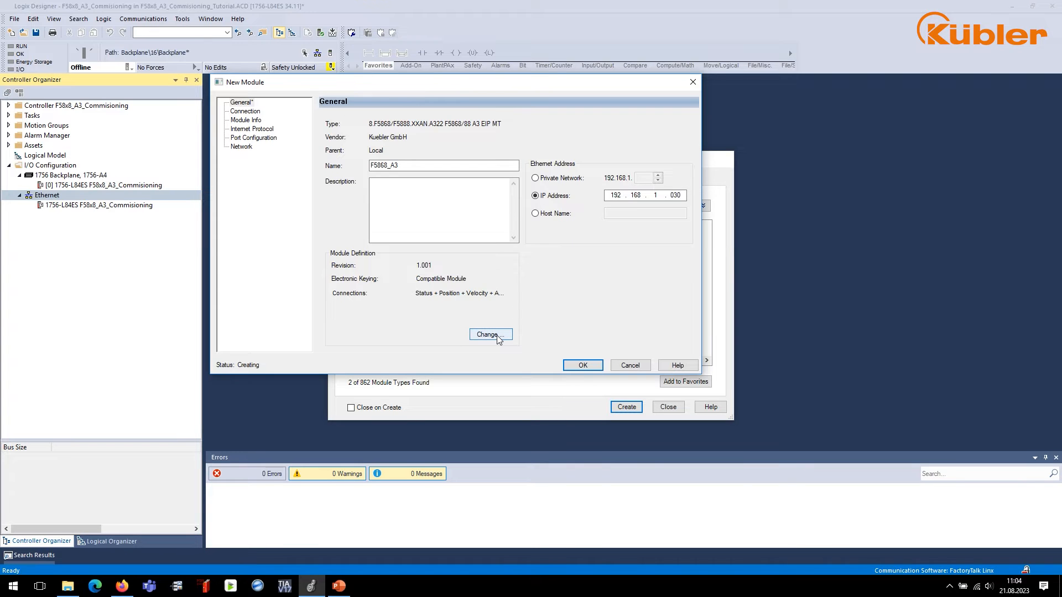
click(489, 334)
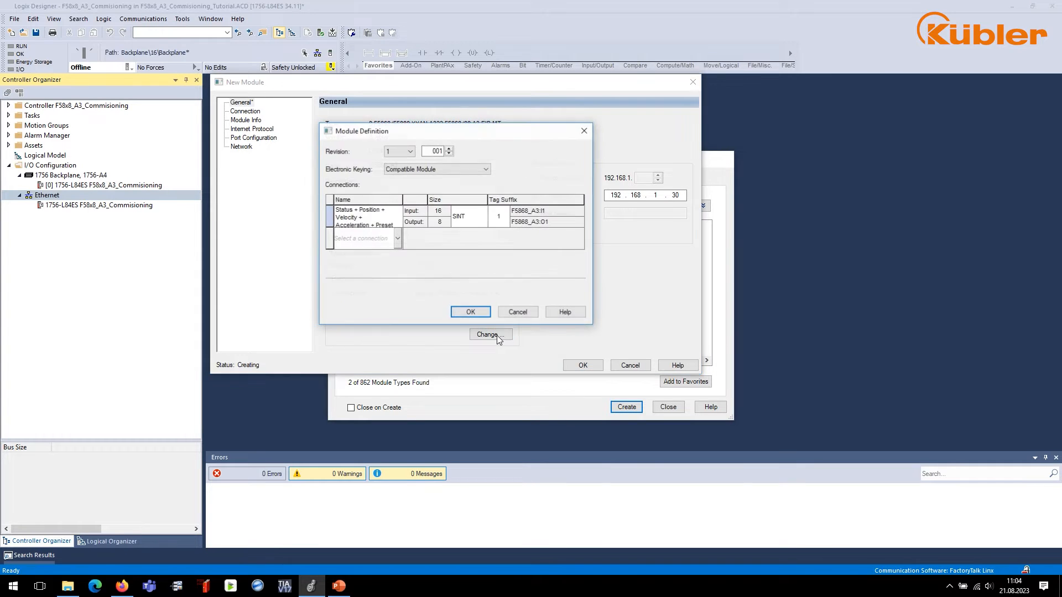
Select the PresetAndDirectionCount connection with DINT data and accept the data type change warning
click(396, 238)
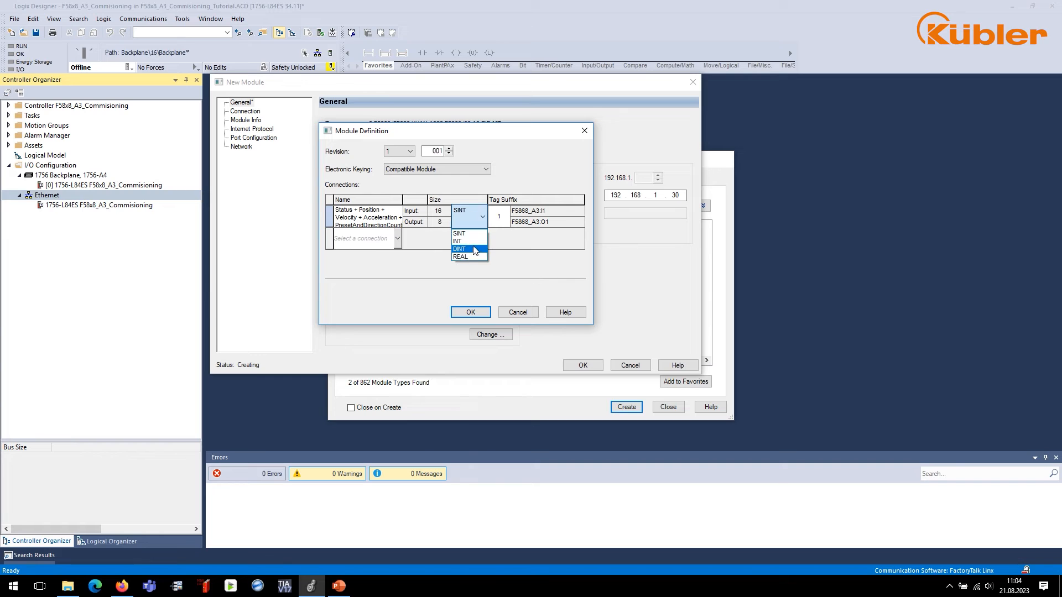
click(457, 249)
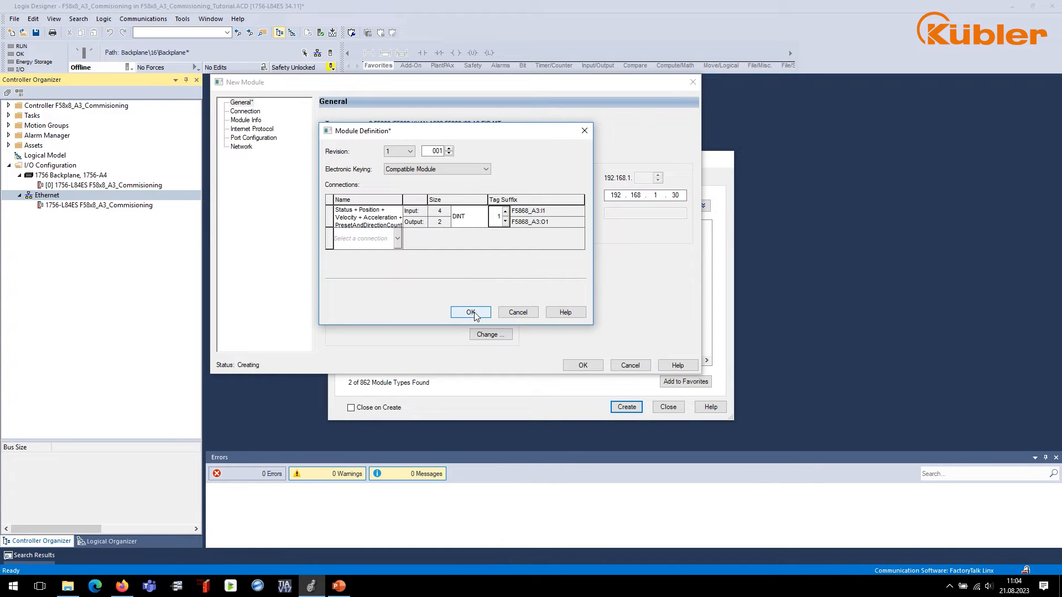
click(471, 312)
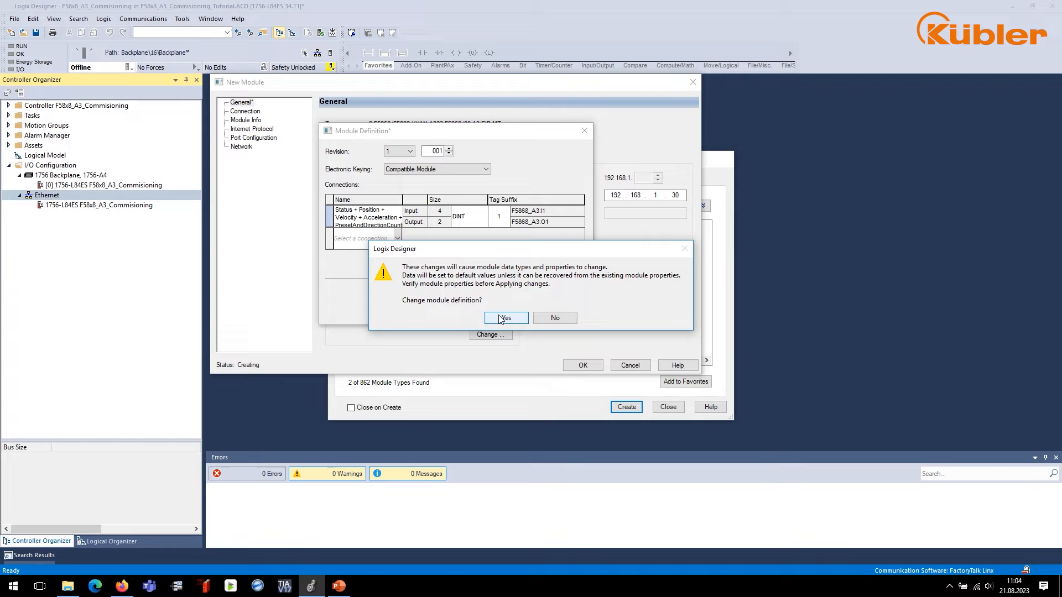
click(505, 317)
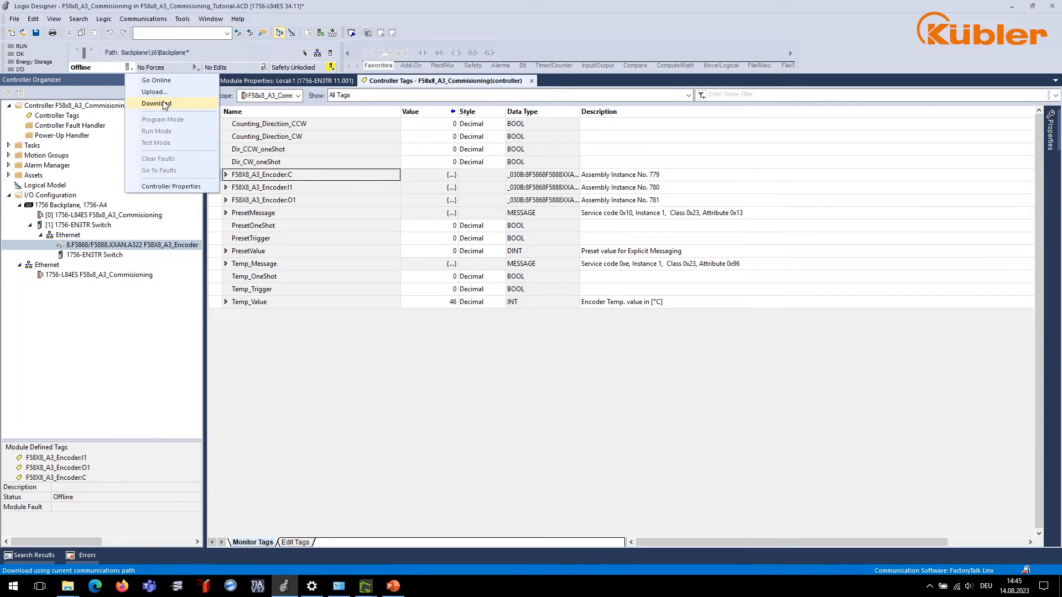
Download the project to the controller and return it to Run mode
click(156, 103)
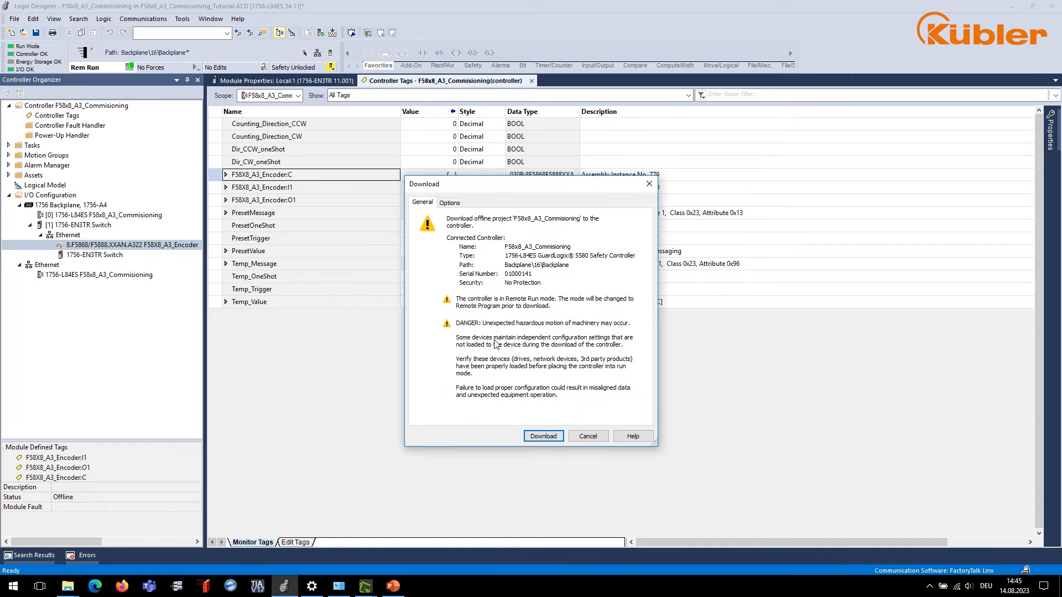
click(542, 436)
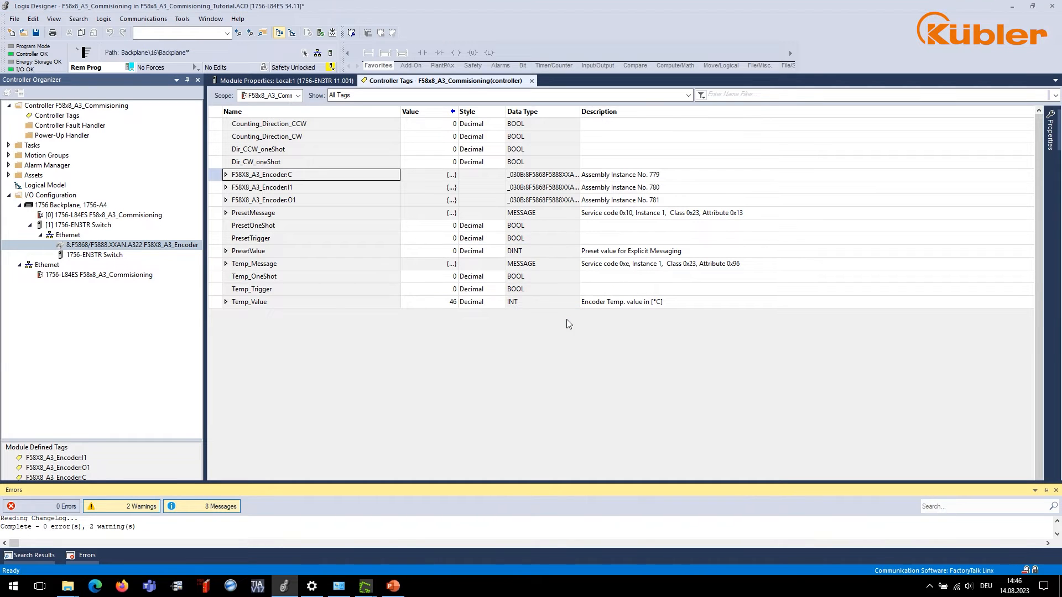
click(263, 175)
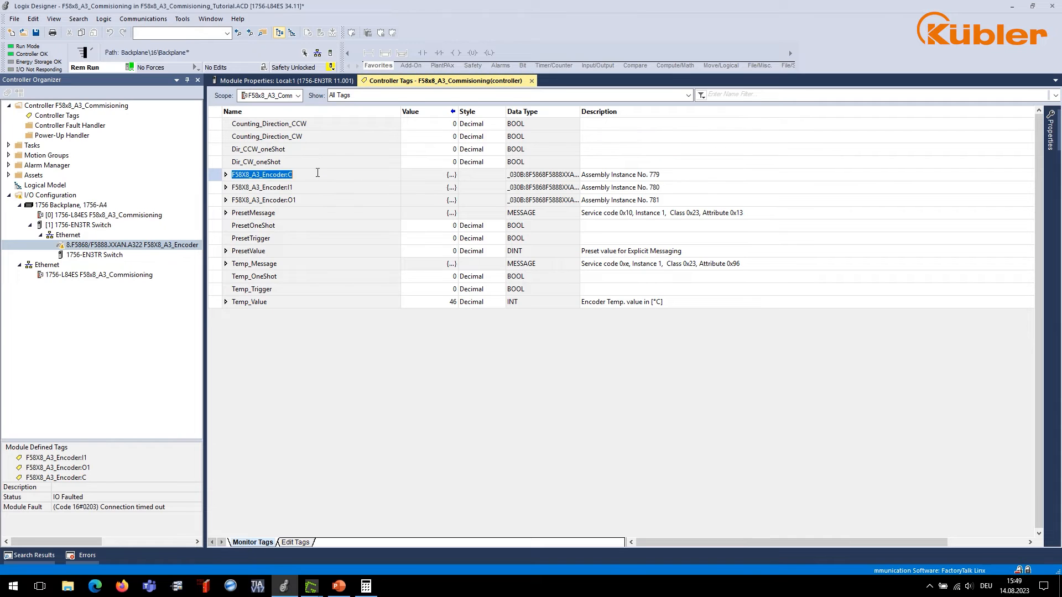
Expand the F58X8_A3_Encoder input data's four values and the configuration assembly parameters
click(263, 187)
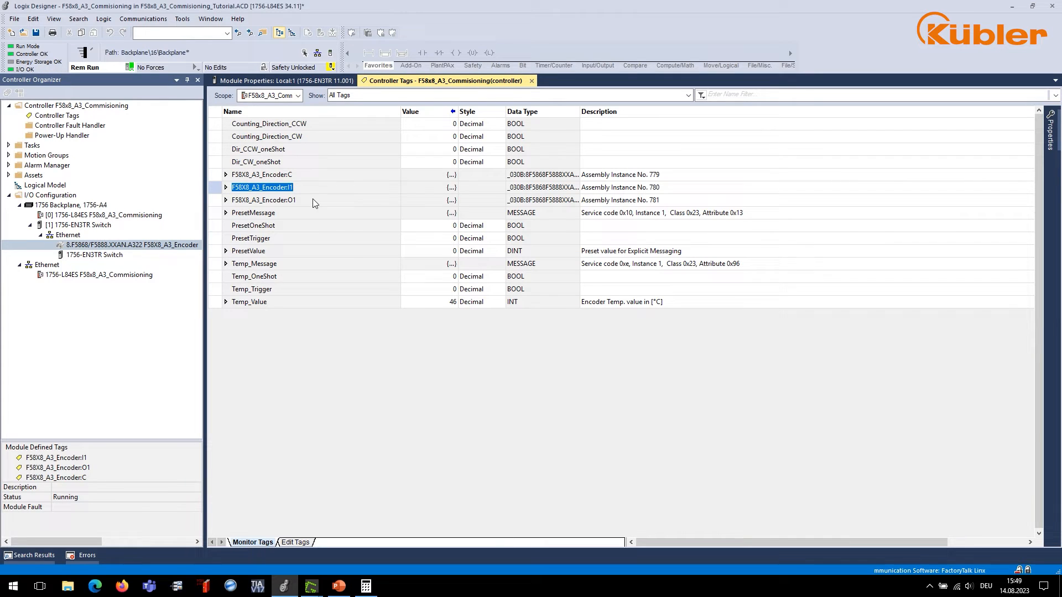
click(265, 200)
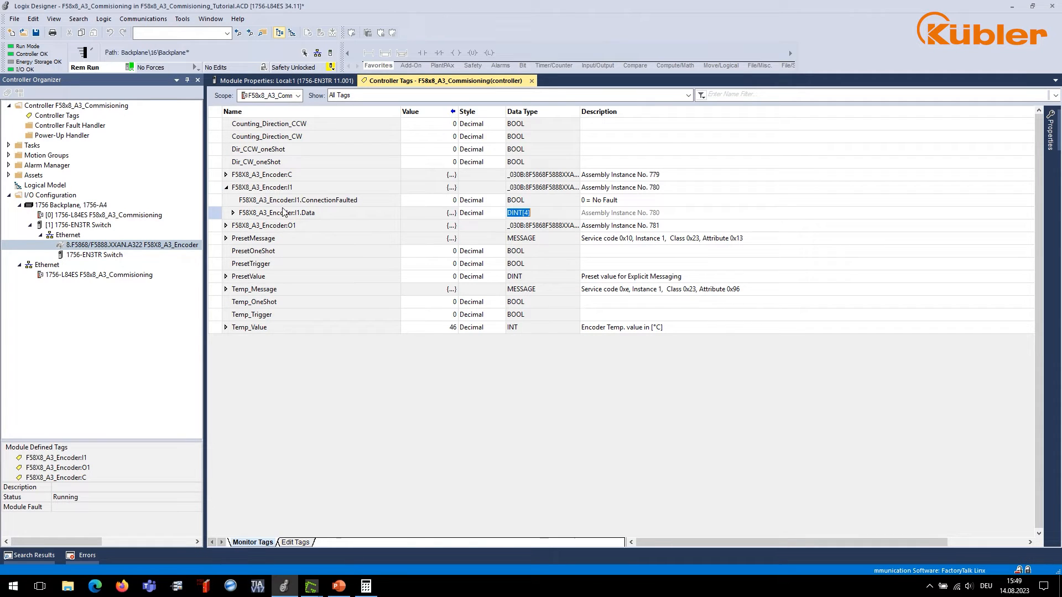
click(233, 212)
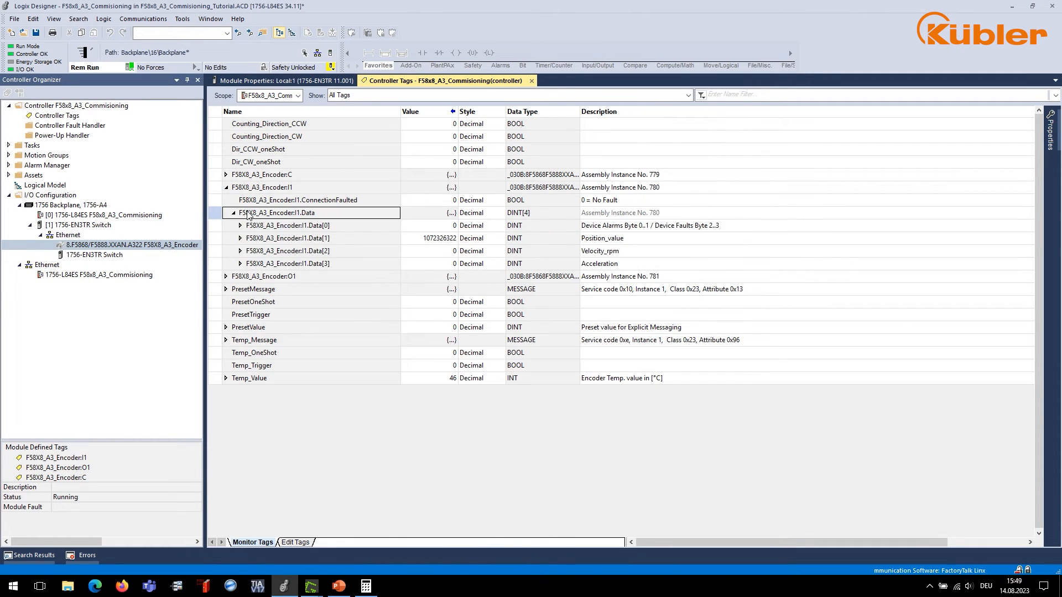
click(515, 251)
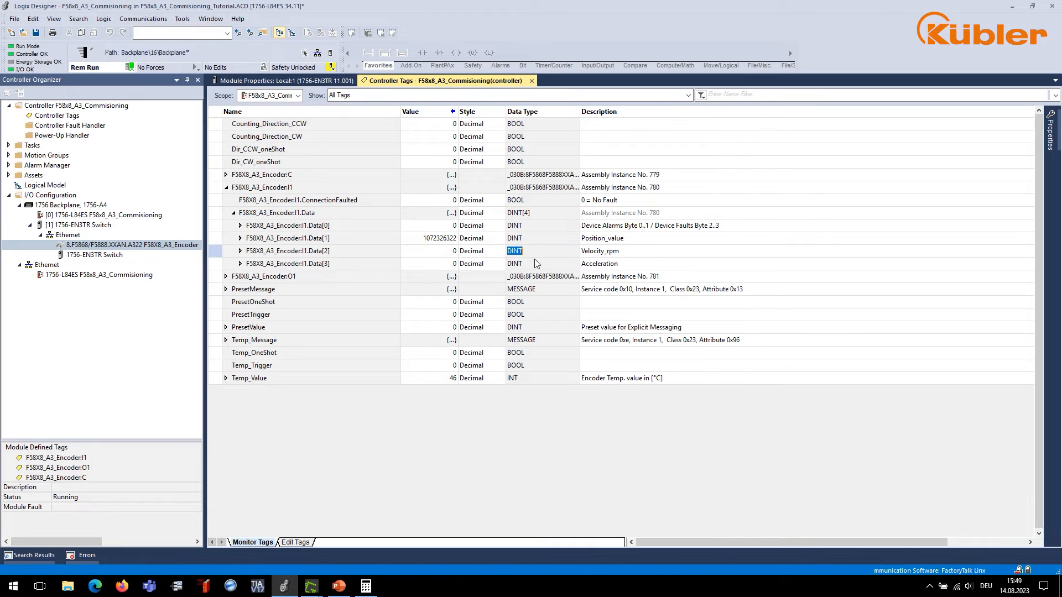
click(514, 263)
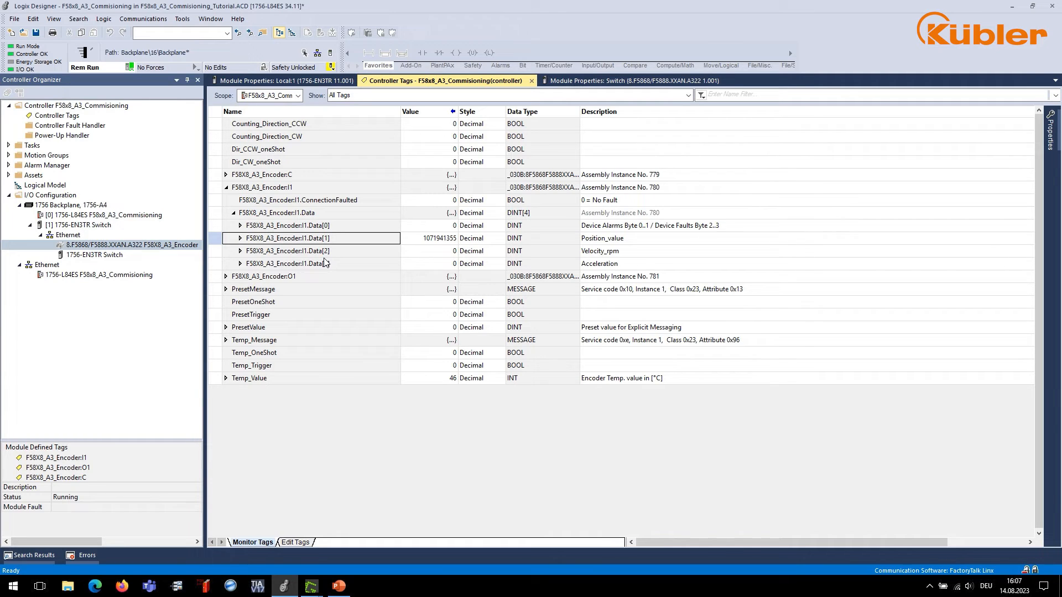
mouse_move(135, 101)
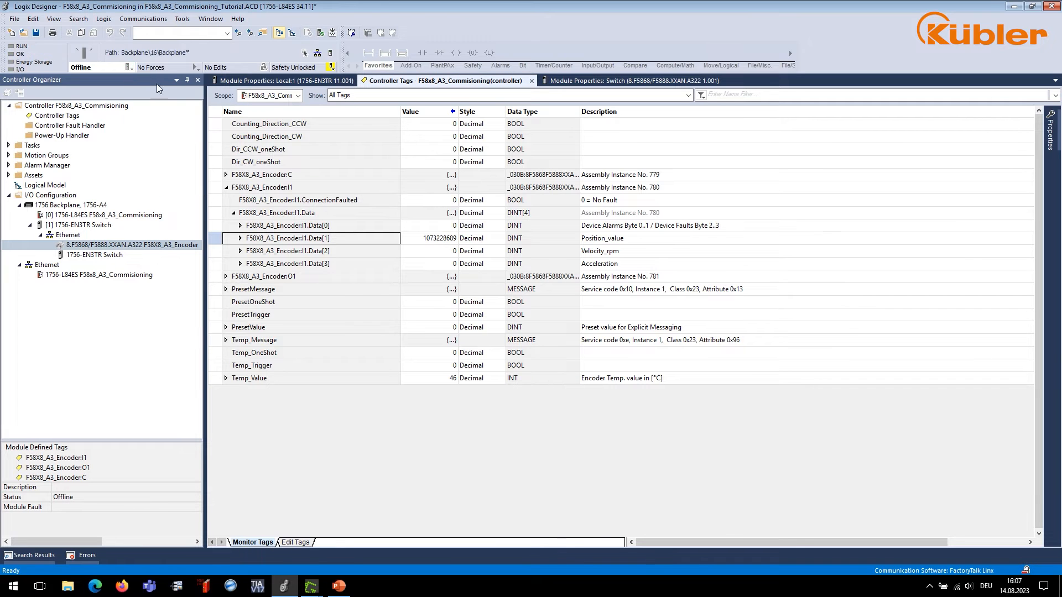
click(226, 174)
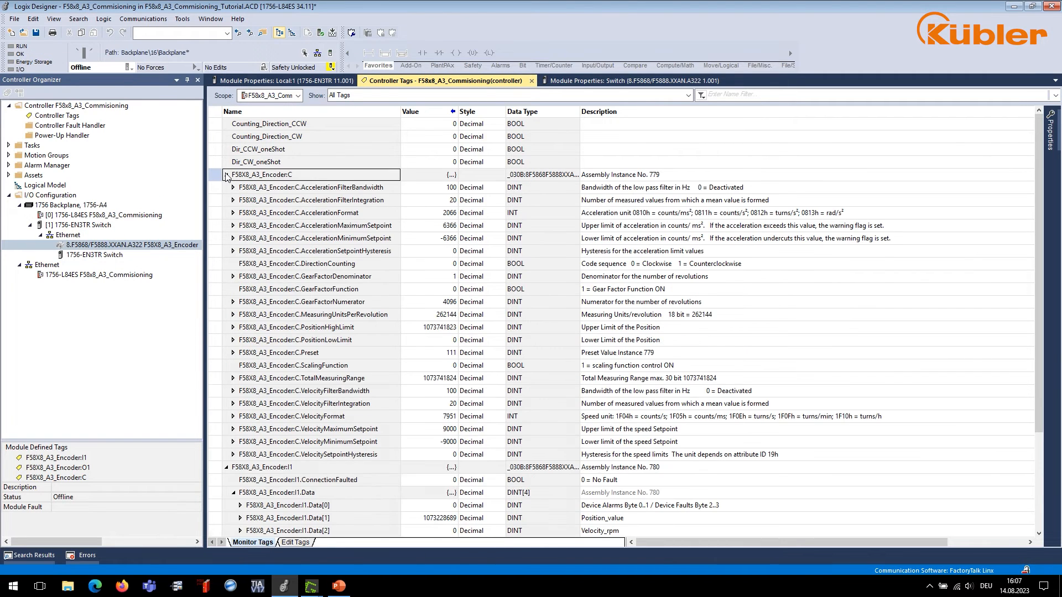
Set ScalingFunction 1, 65536 units per revolution, total range 268435456, and start the download
click(451, 365)
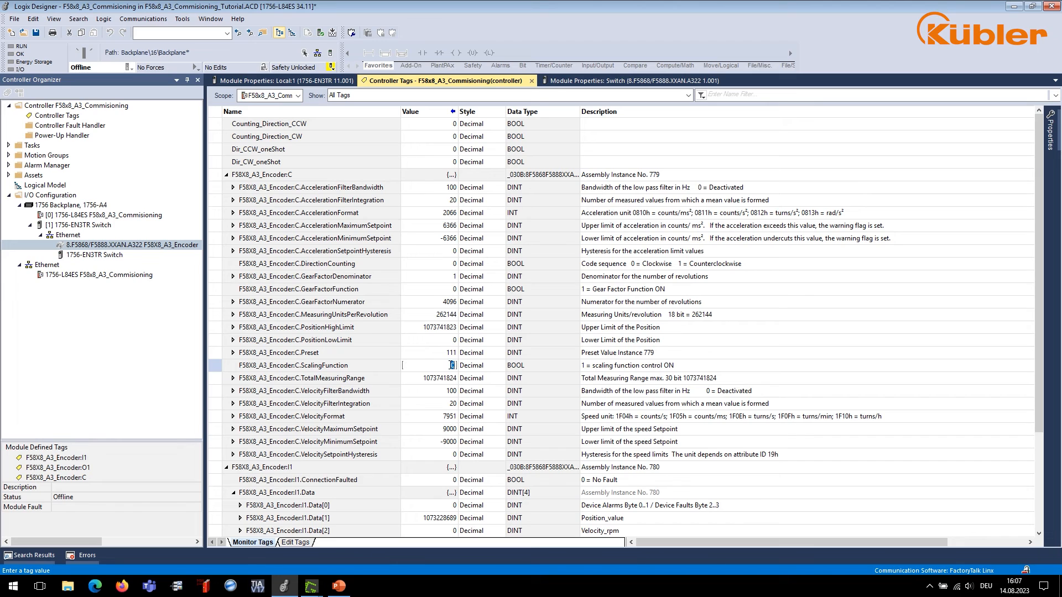
click(430, 365)
text(1)
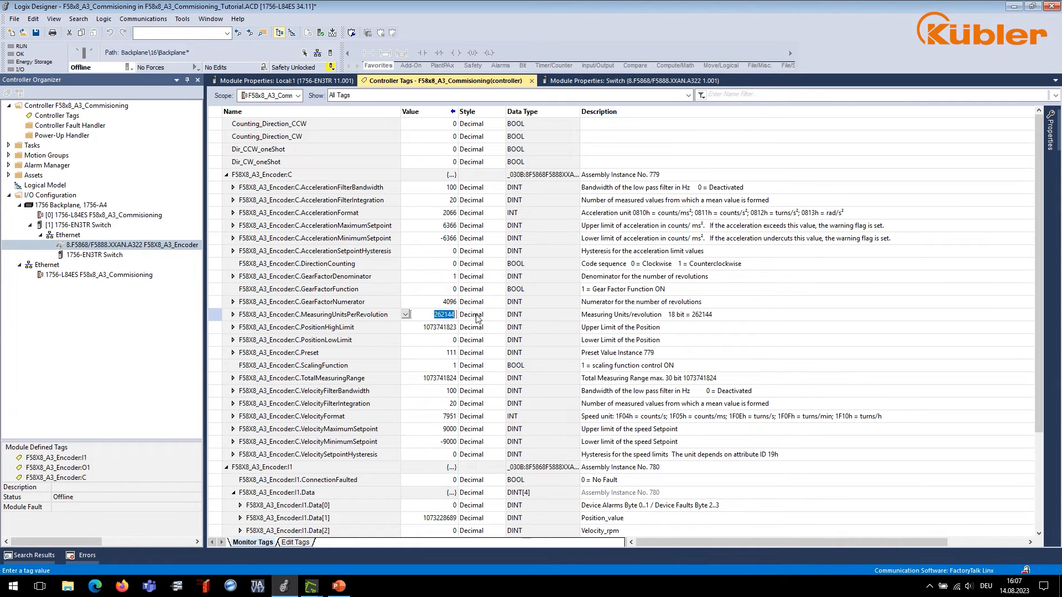
text(65536)
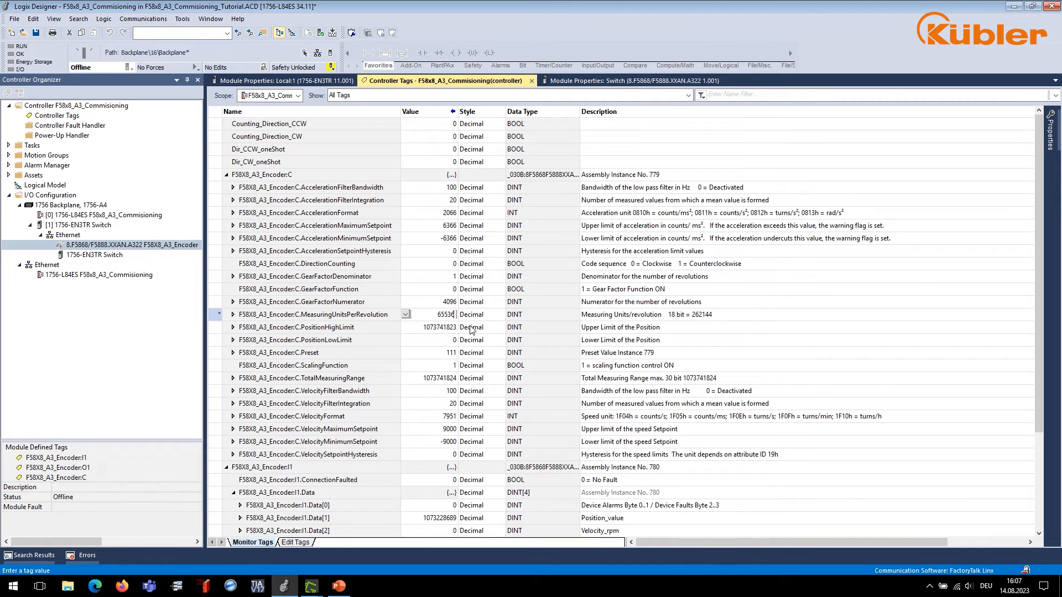
click(429, 378)
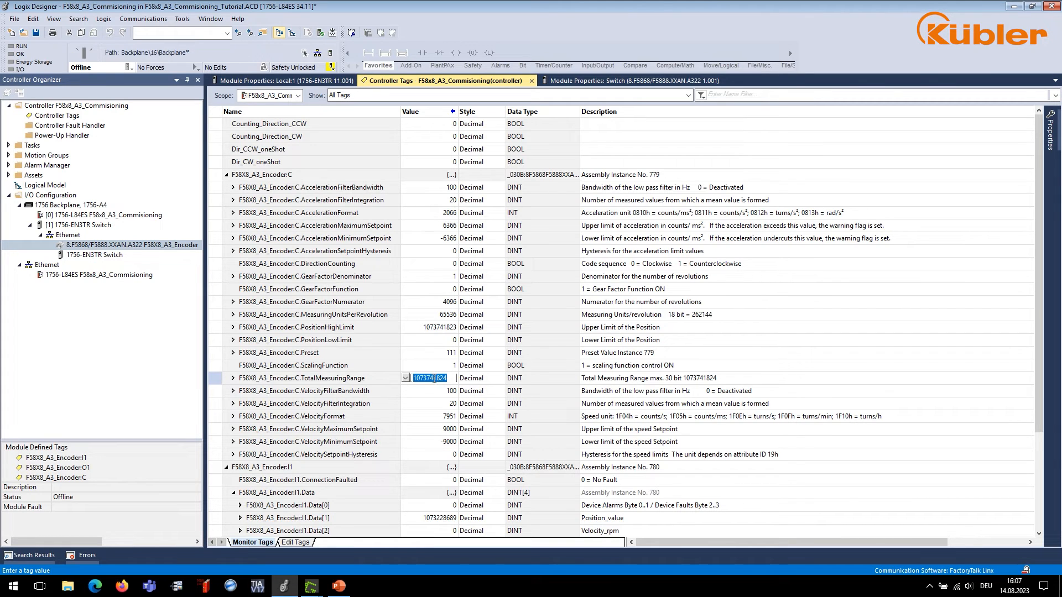
text(2)
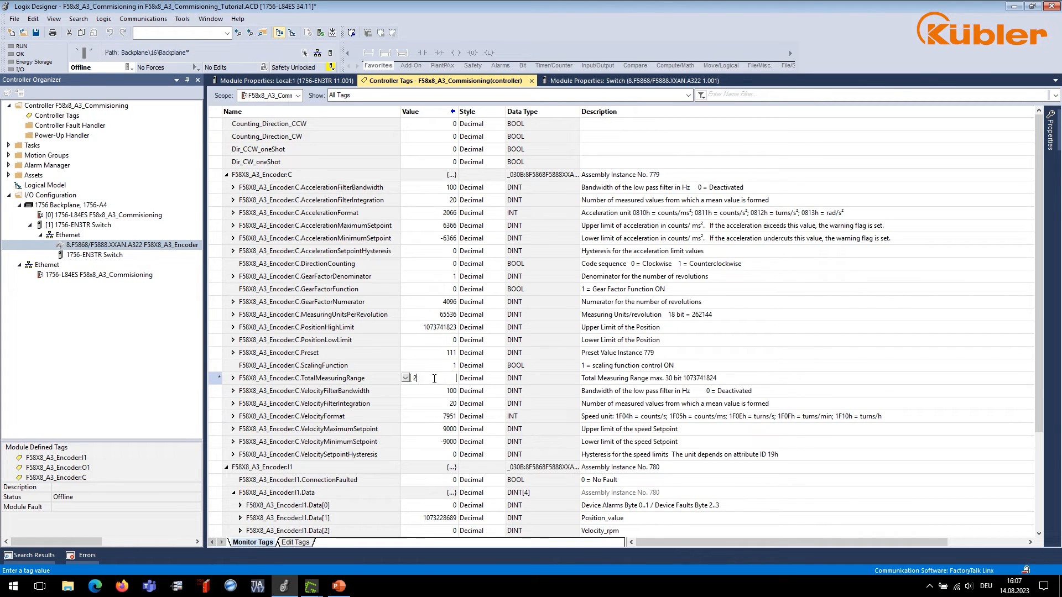
text(68435456)
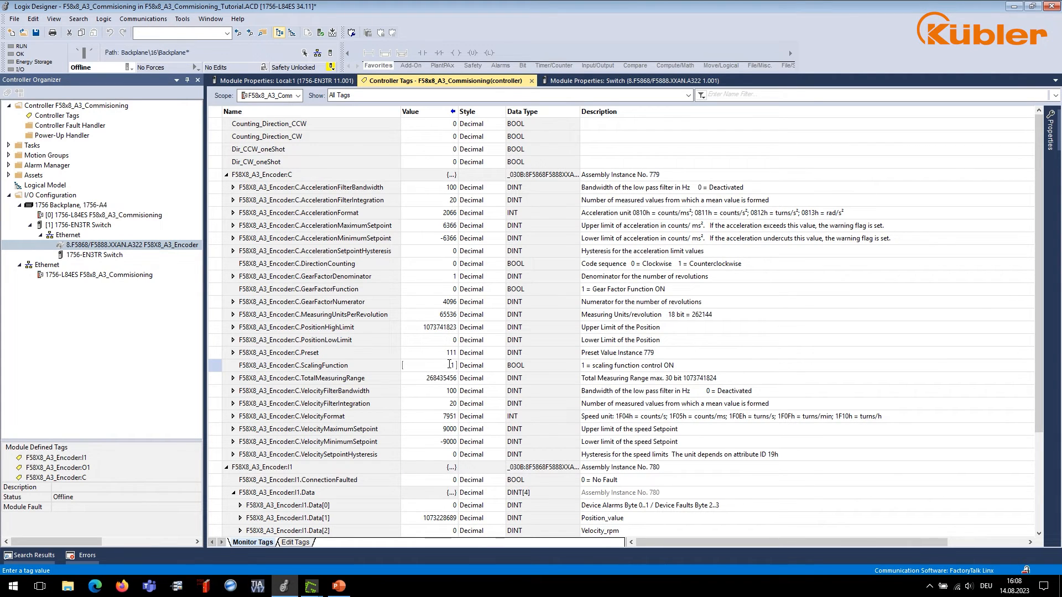
mouse_move(289, 270)
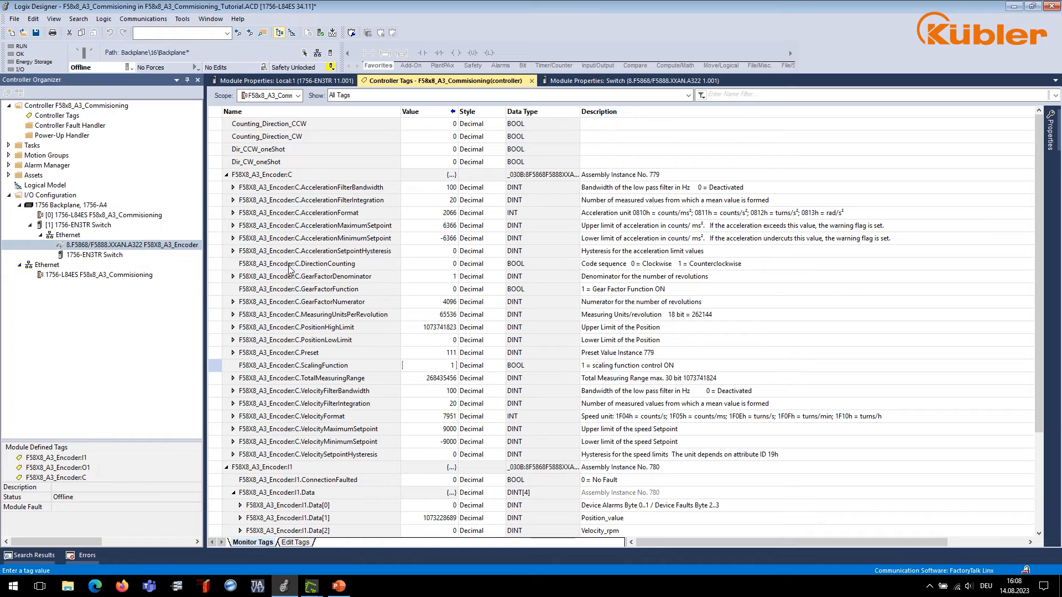
click(128, 67)
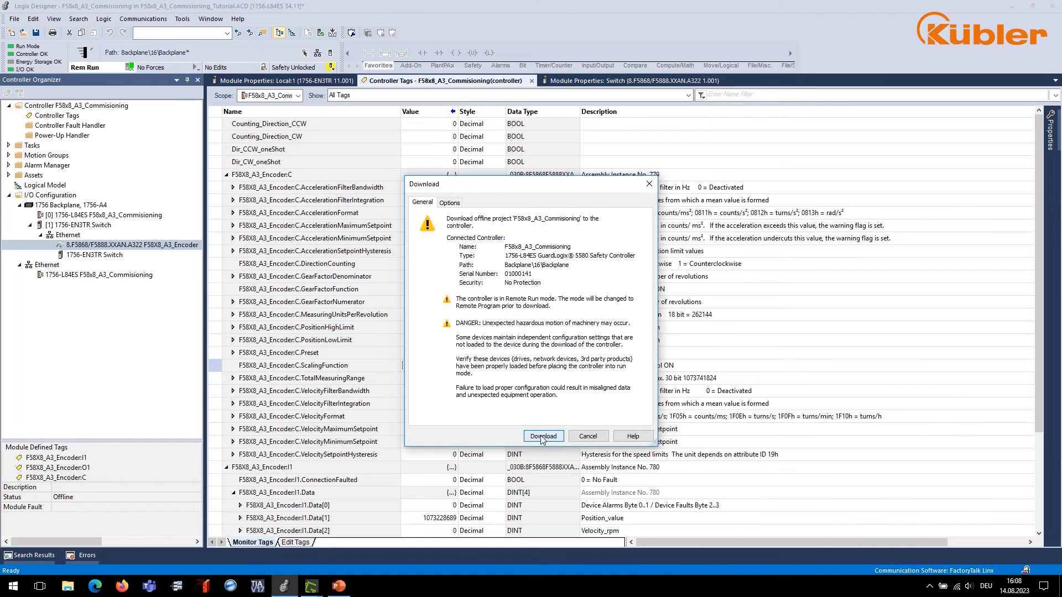
Confirm the download so the controller runs with the new scaling, then go back offline
click(542, 435)
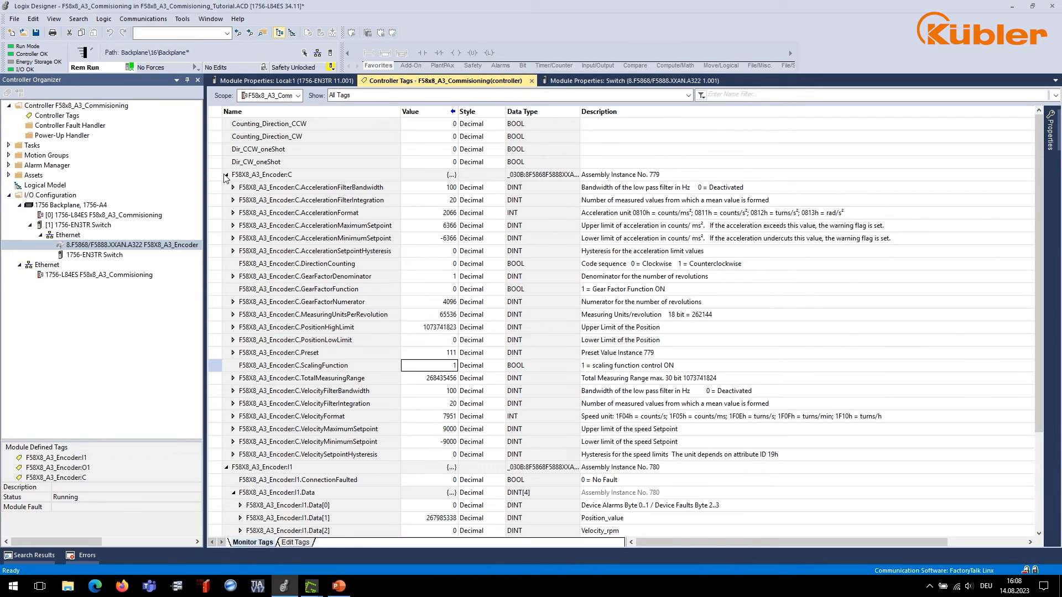
click(226, 174)
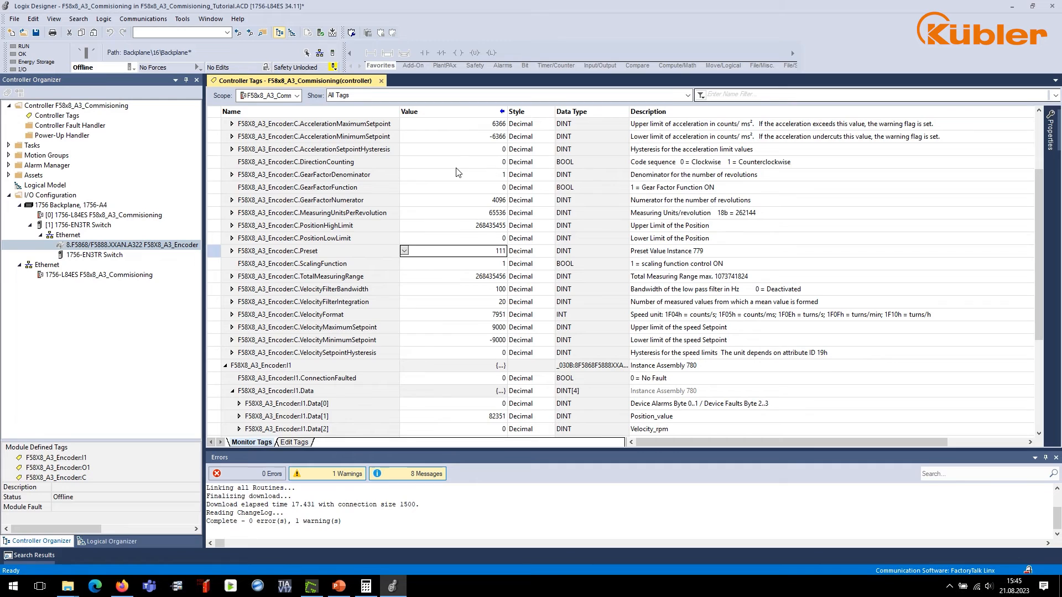
Set DirectionCounting to 1 (counterclockwise) and Preset to 1000 in the configuration assembly tags
click(296, 162)
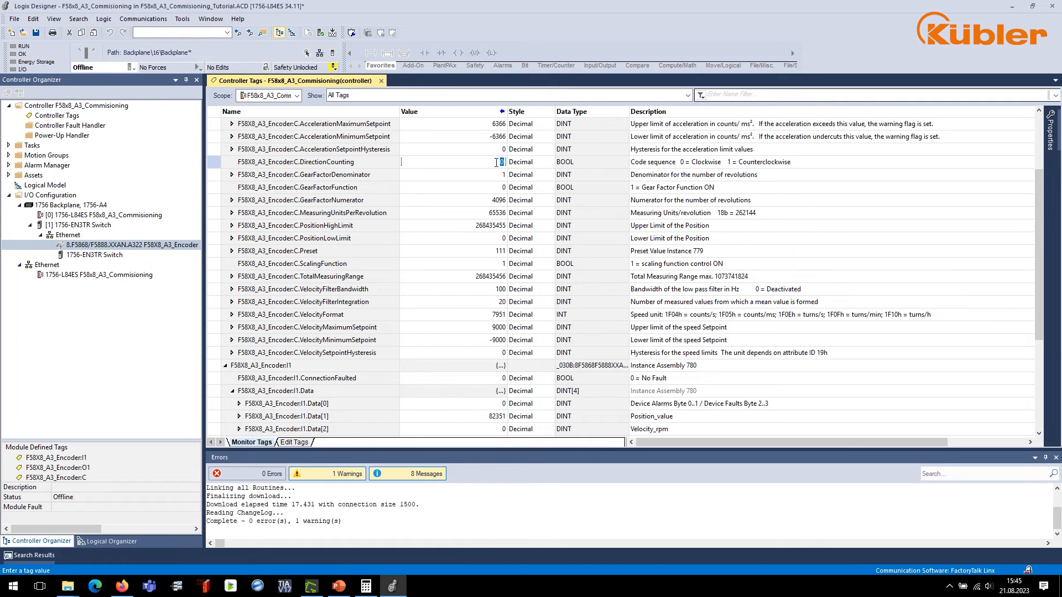
click(454, 162)
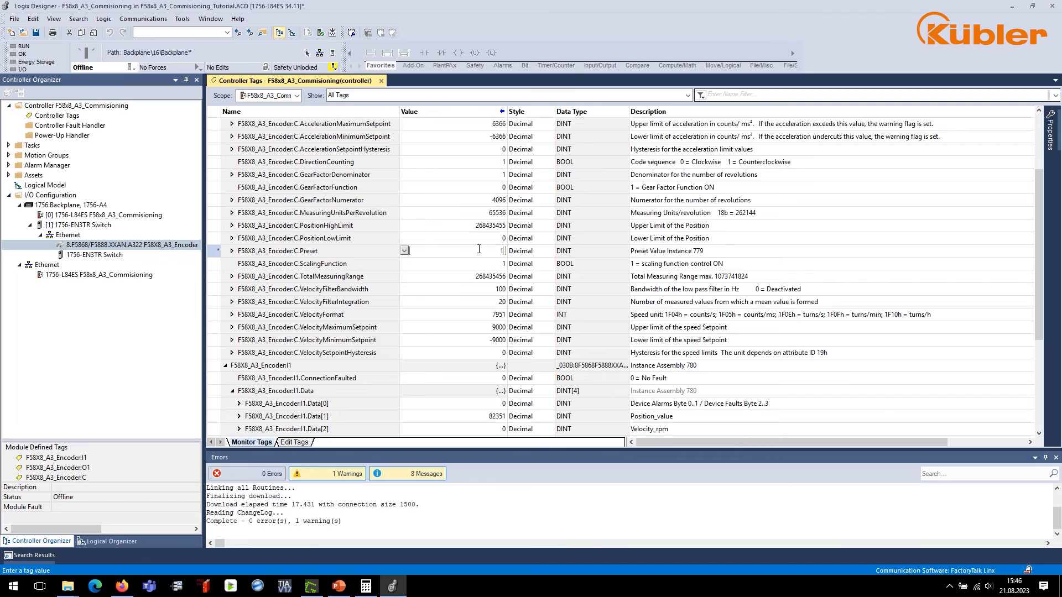
text(1000)
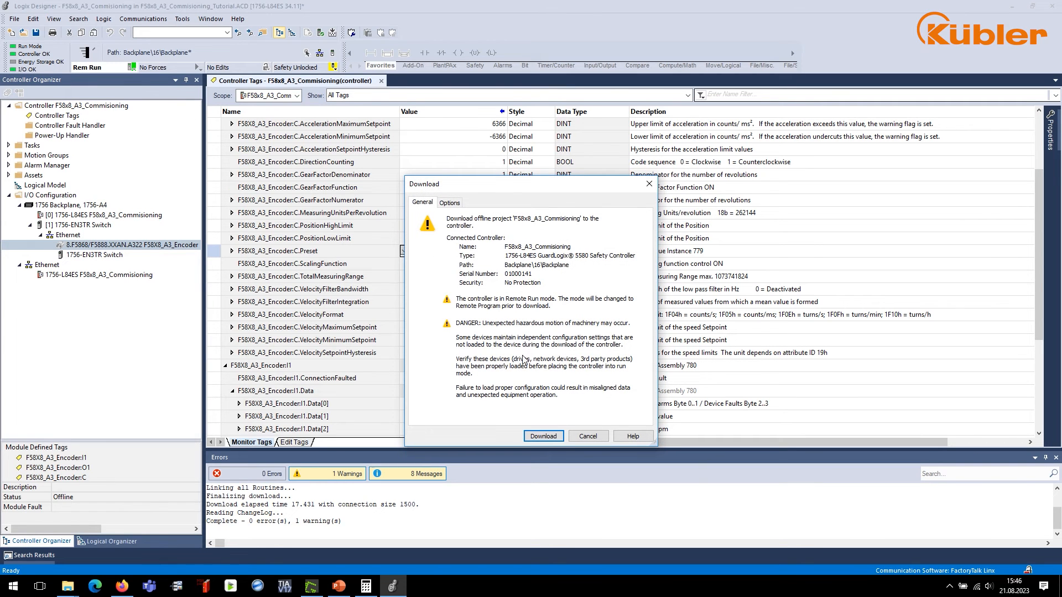
Confirm the download, then scroll to F58X8_A3_Encoder:O1 and select the O1.Data[0] command word
click(542, 436)
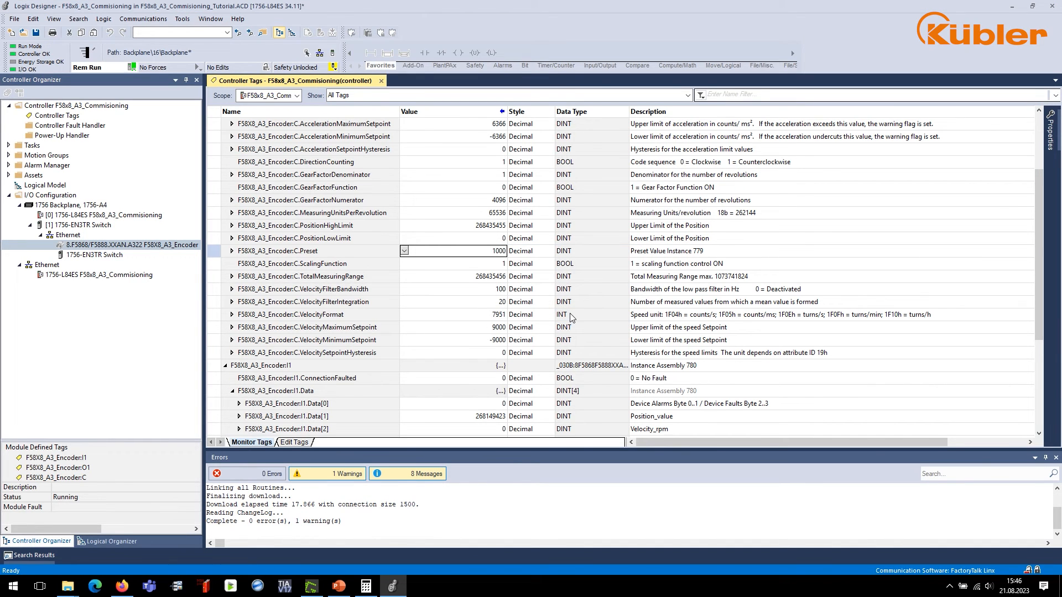
mouse_move(473, 286)
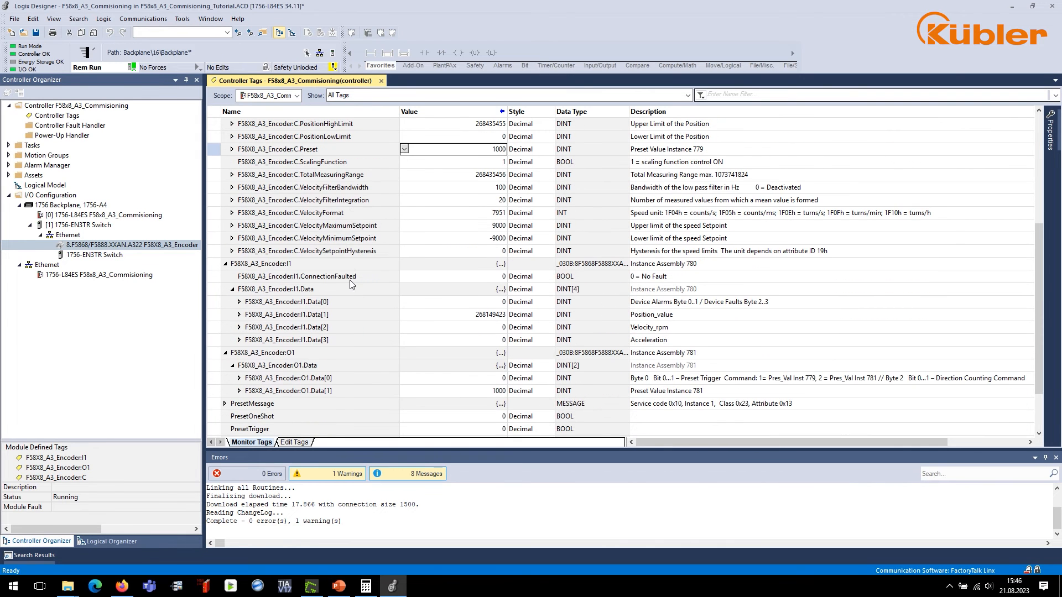
scroll(down, 3)
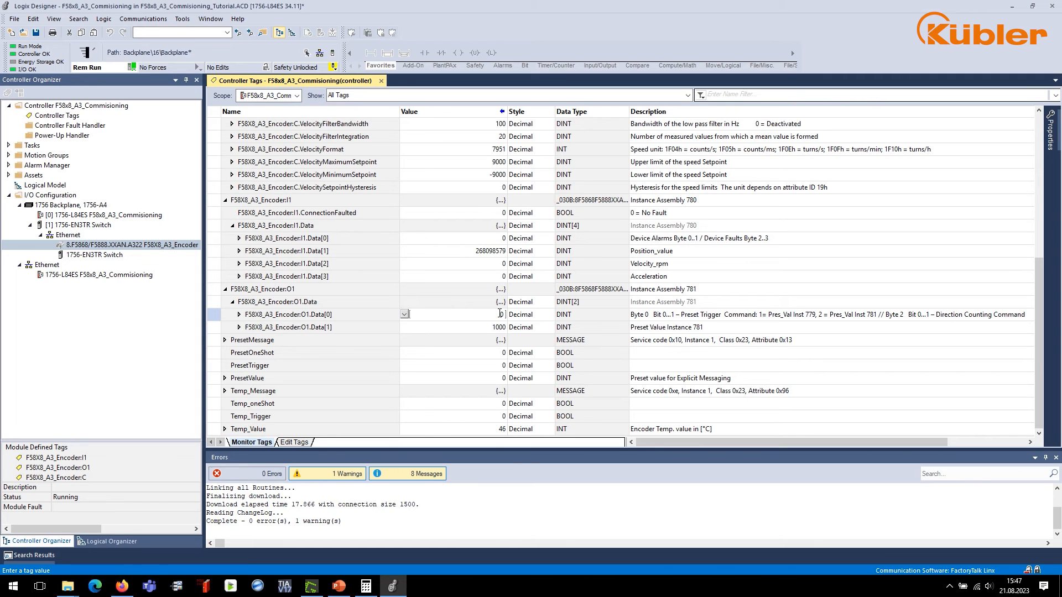
mouse_move(566, 248)
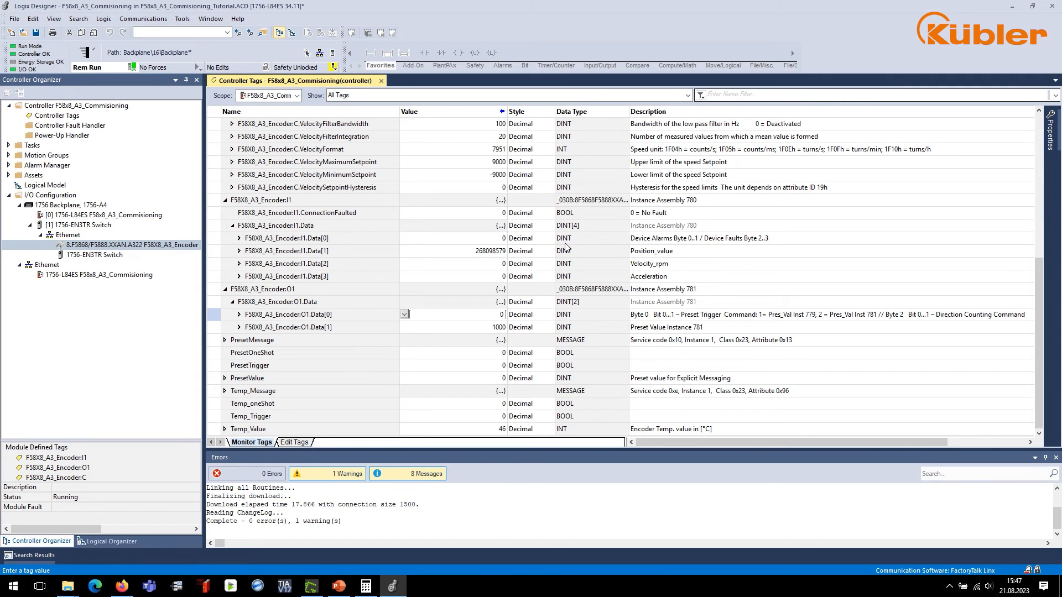
click(460, 314)
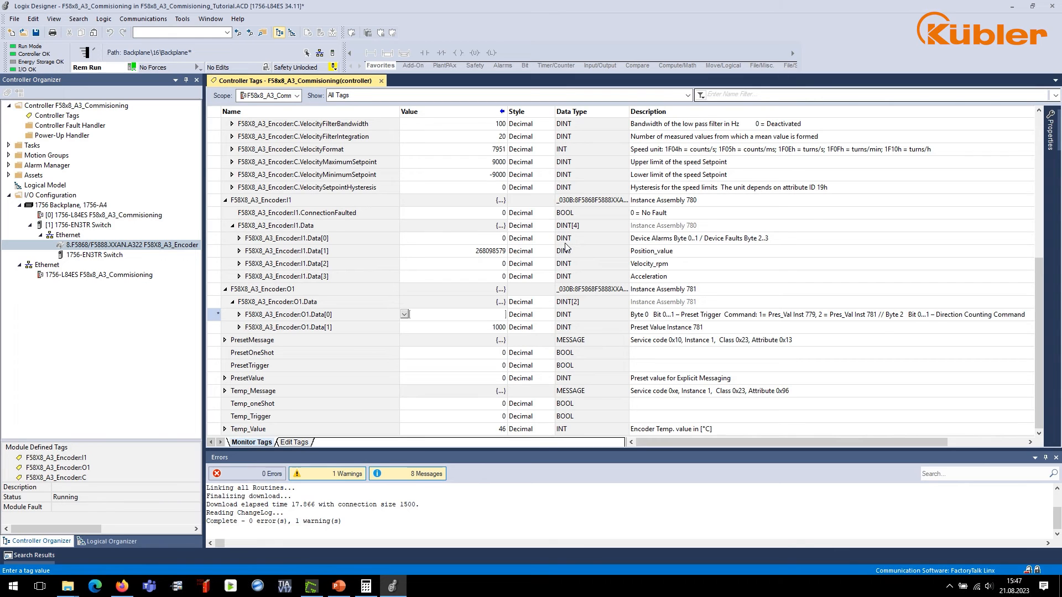
click(452, 314)
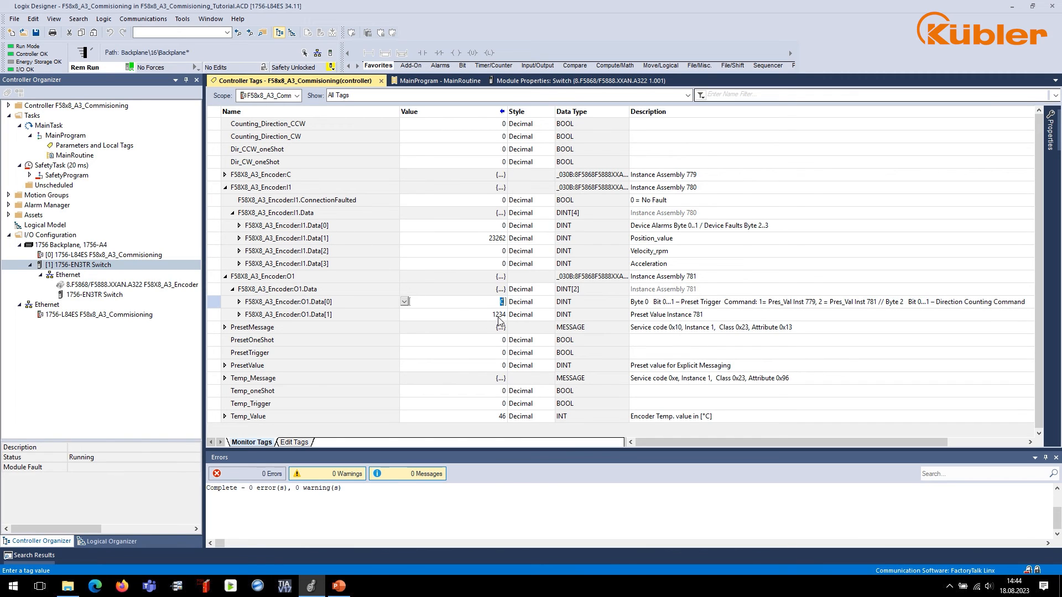
Write preset 1000 into O1.Data[1] and trigger it with command value 2 in O1.Data[0]
click(475, 314)
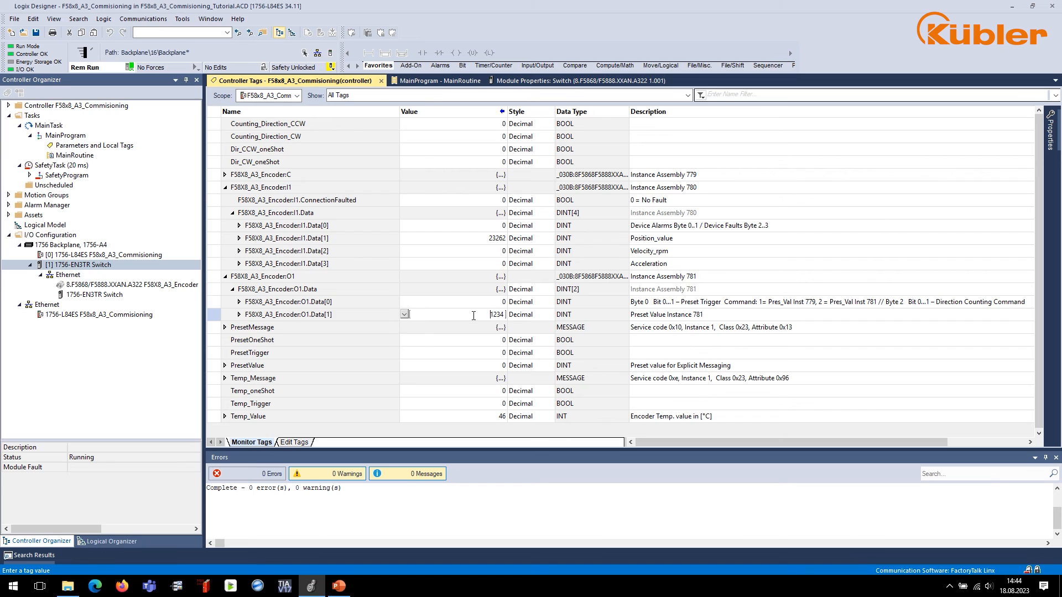
text(1000)
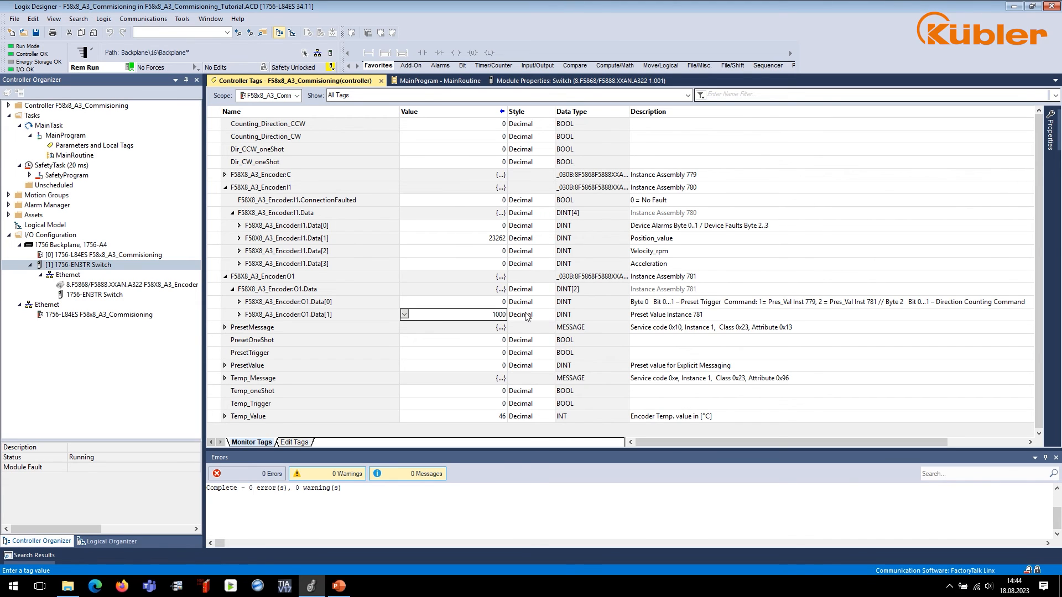
click(474, 301)
text(2)
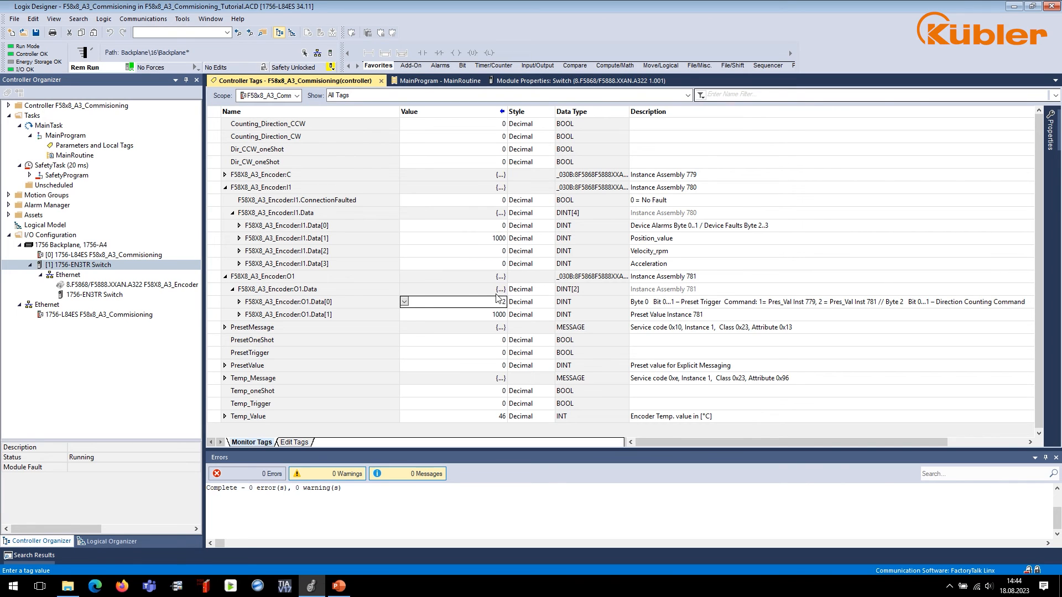
click(285, 238)
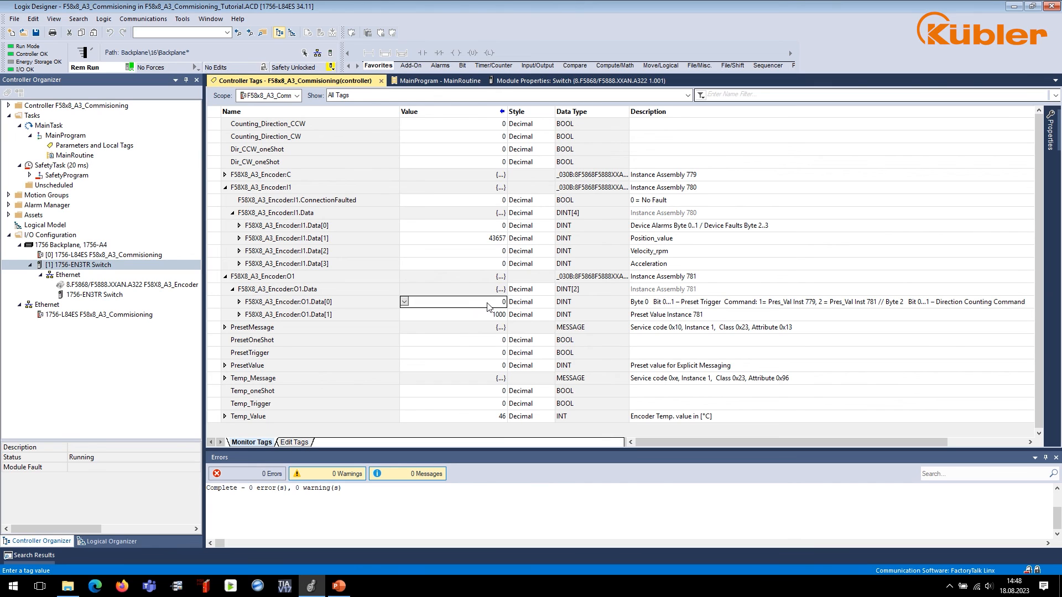
mouse_move(410, 302)
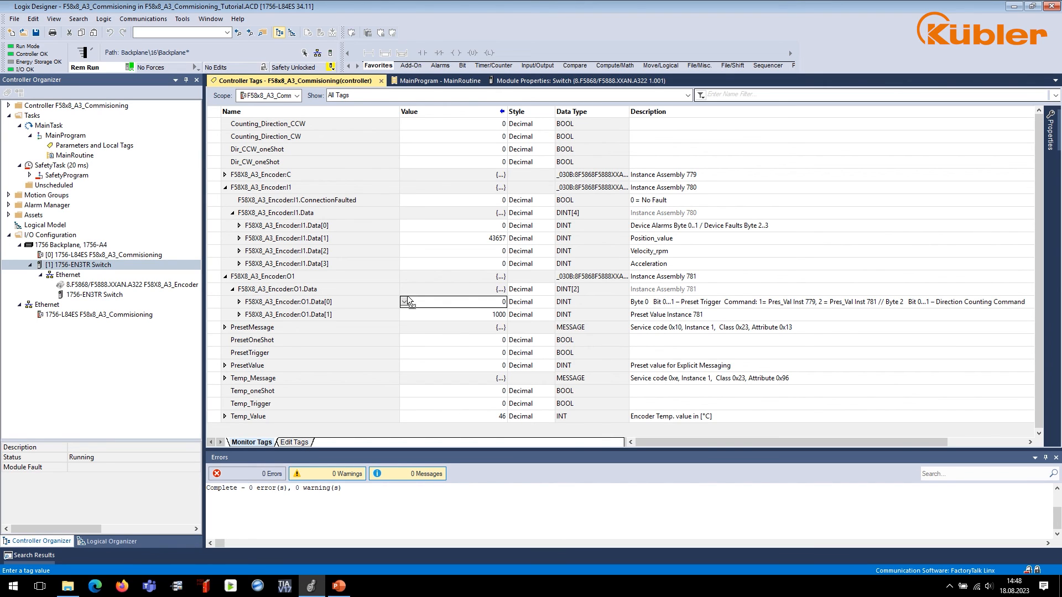
Expand O1.Data[0] into bits and set bit 16 as the direction counting command
click(406, 301)
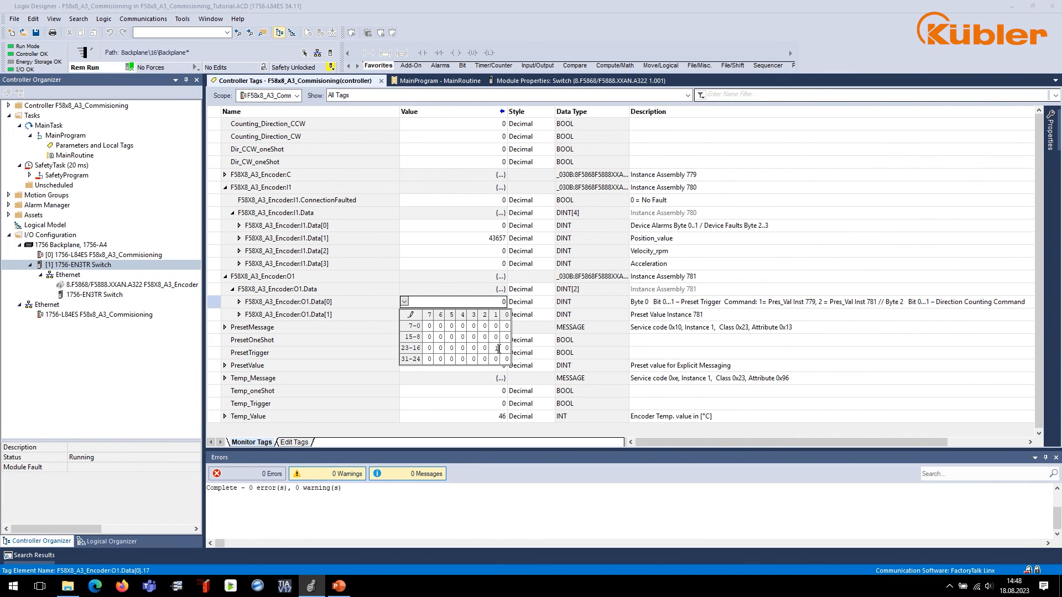
click(494, 347)
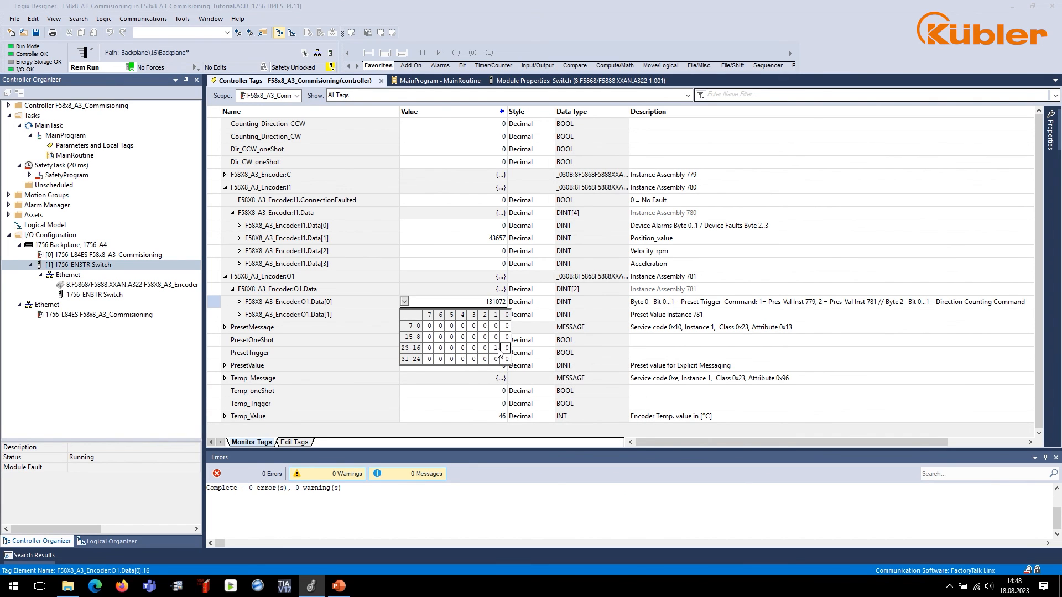